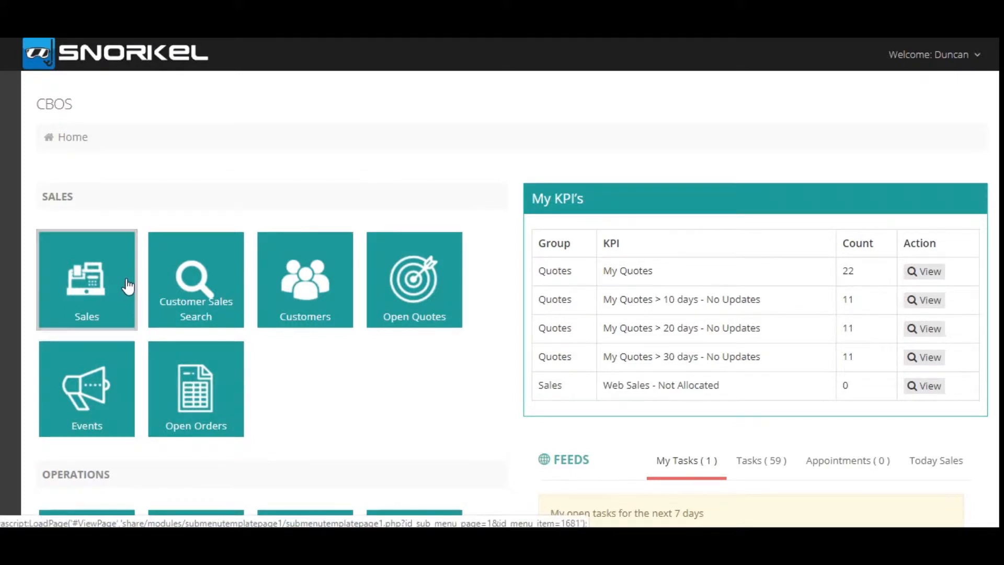
- Start a new Spa sale under Sales and open the Bullfrog spa listing via Configure Spa
click(86, 280)
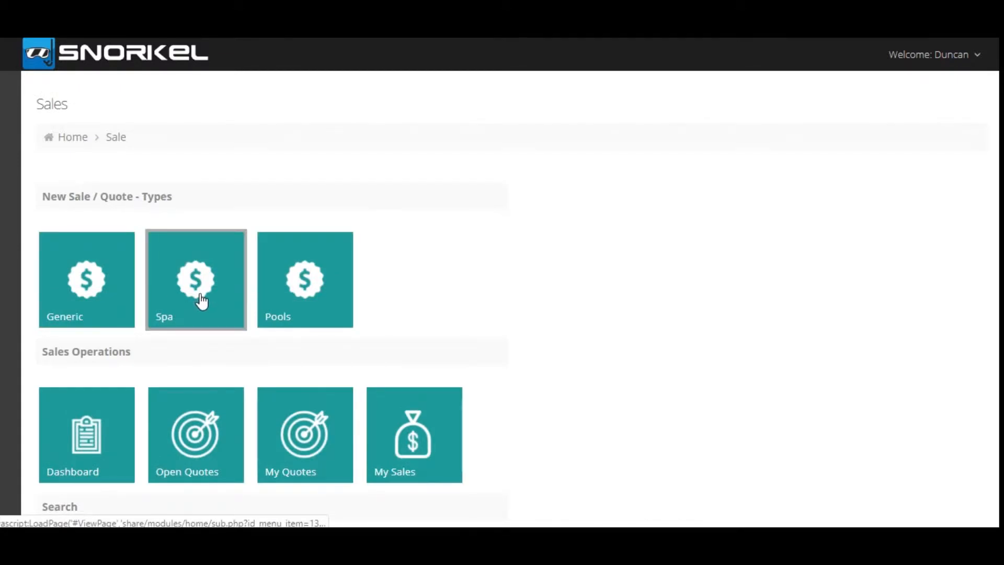
click(196, 279)
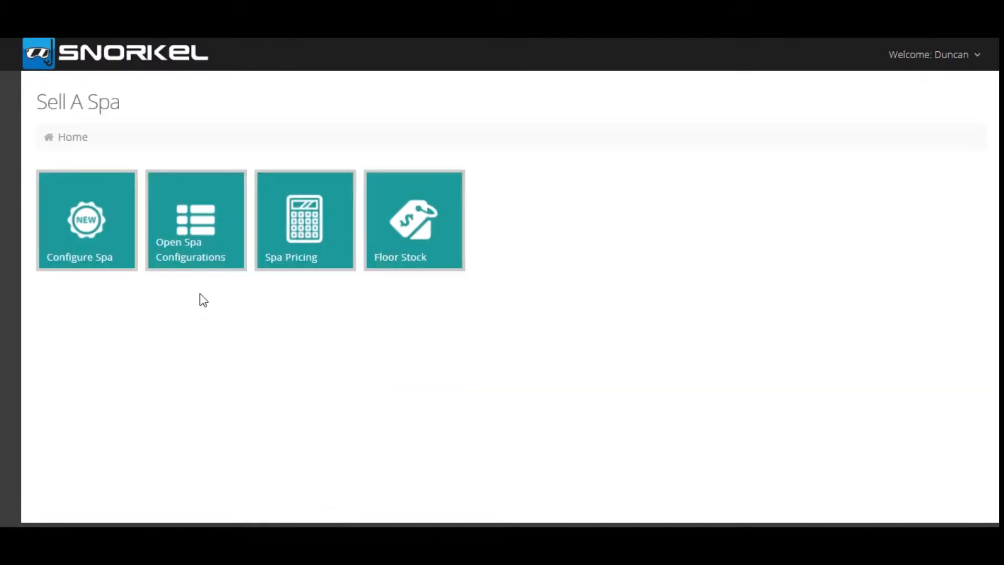
mouse_move(98, 260)
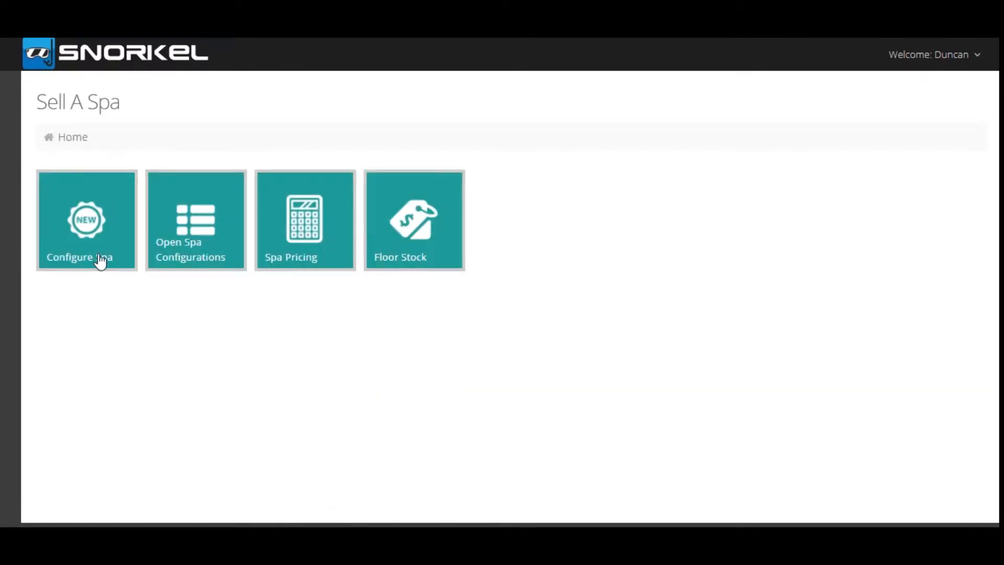
click(87, 221)
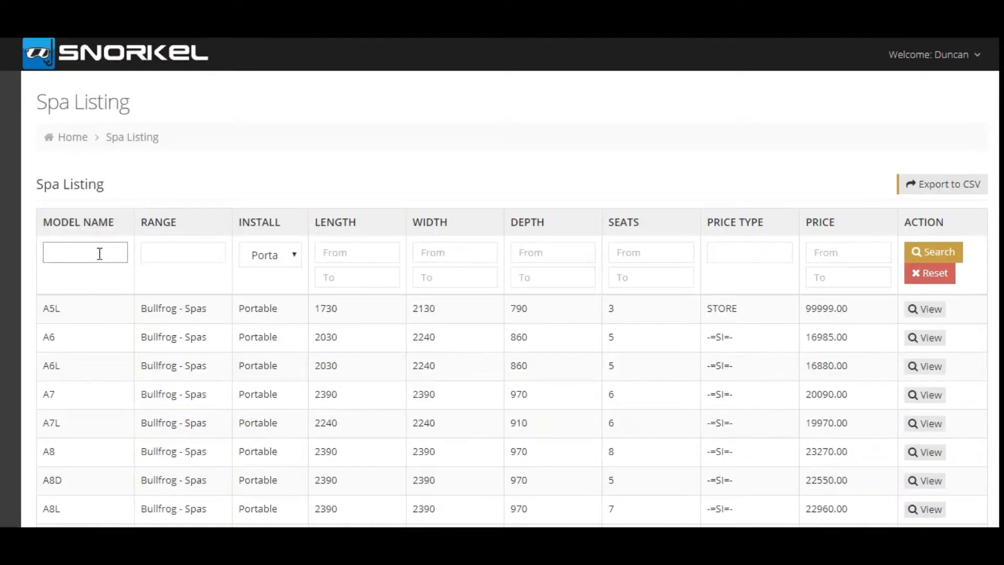
- Filter spa models by 'twister' and view the Twister - Luxury spa details
text(t)
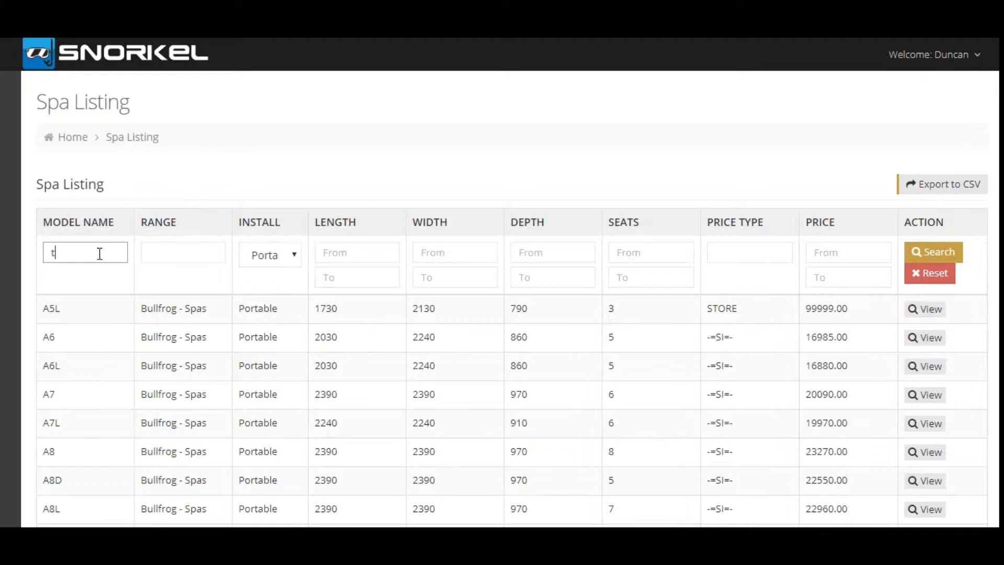
text(wister)
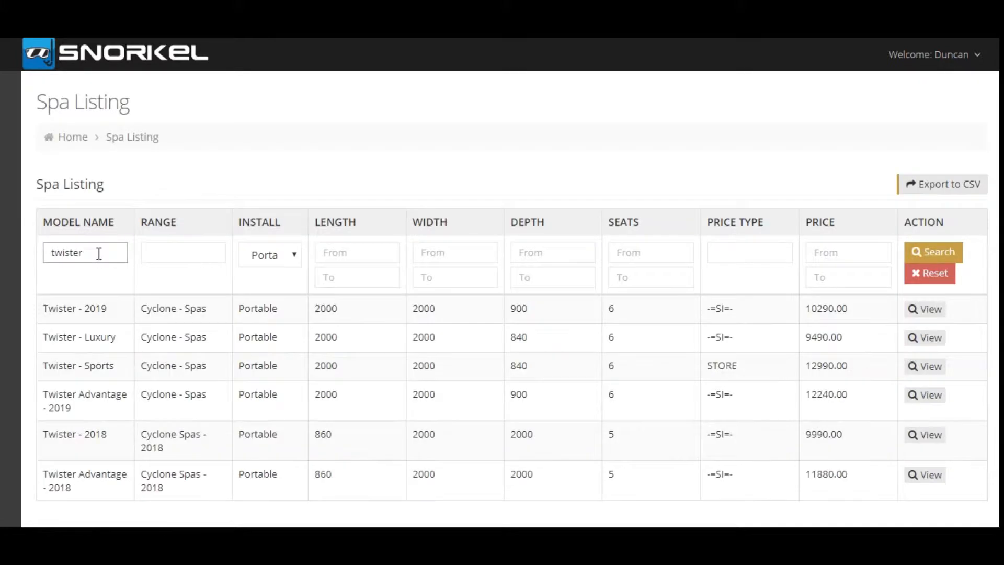
click(924, 337)
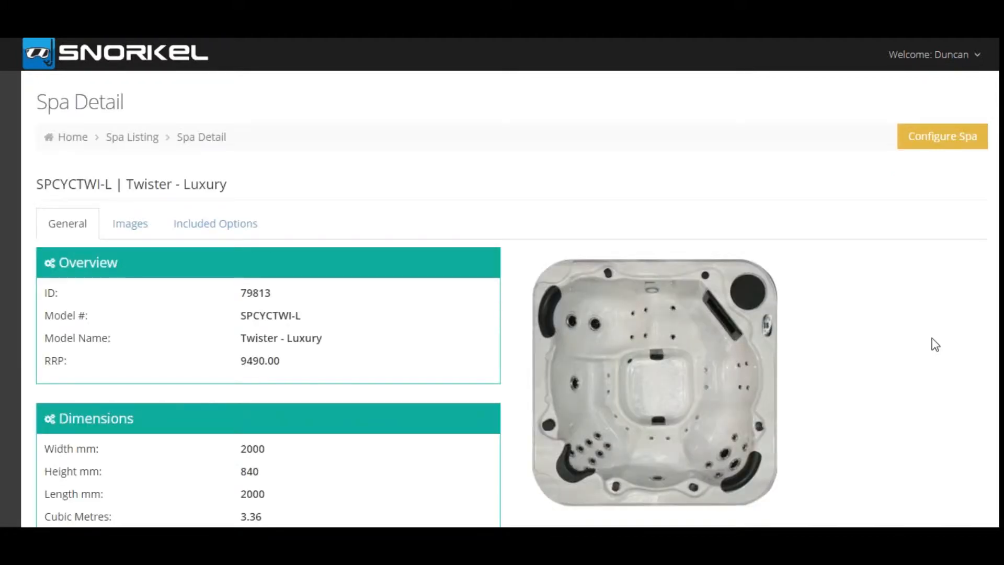
mouse_move(102, 283)
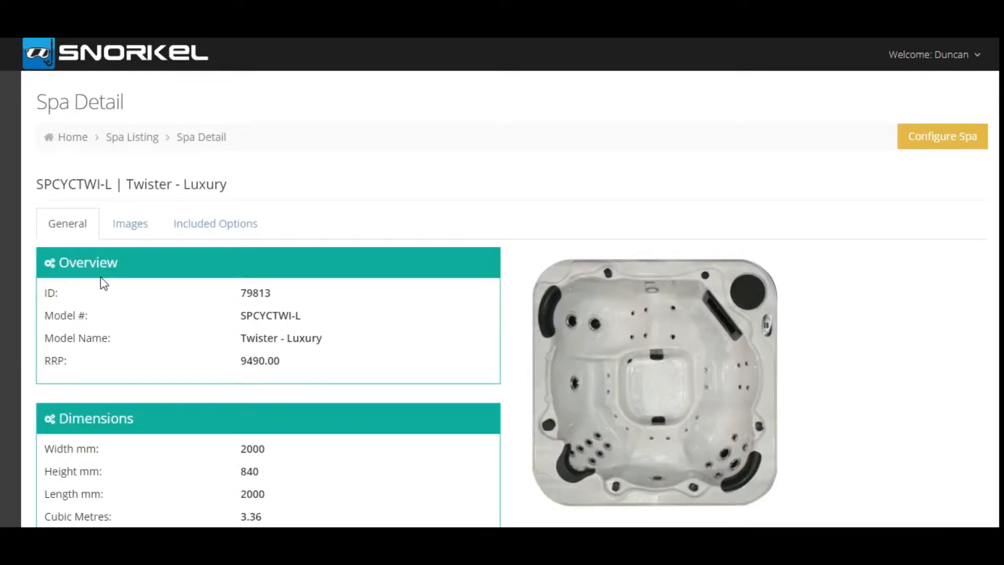
mouse_move(137, 232)
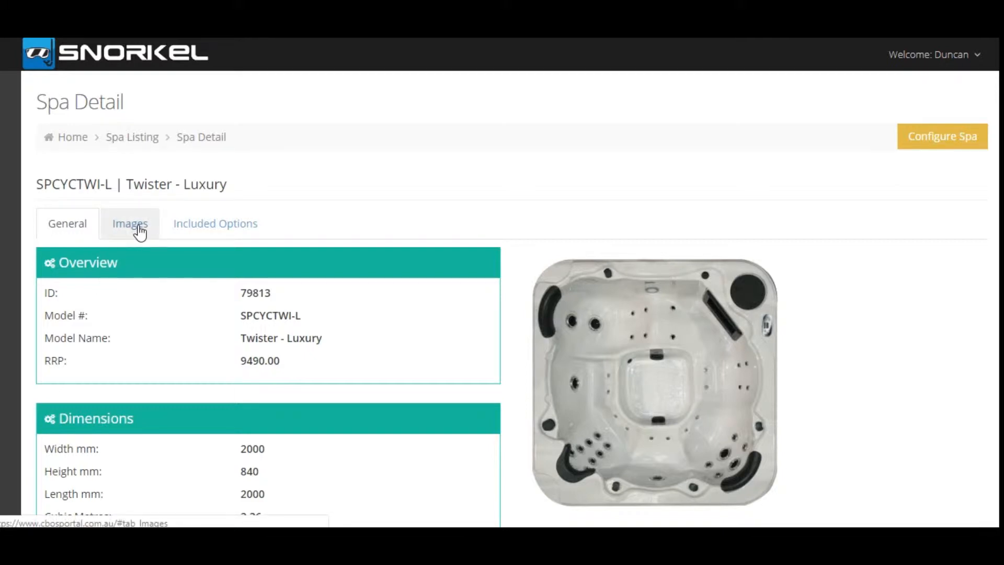
- Review Twister - Luxury images and included options, then create its spa build
click(129, 224)
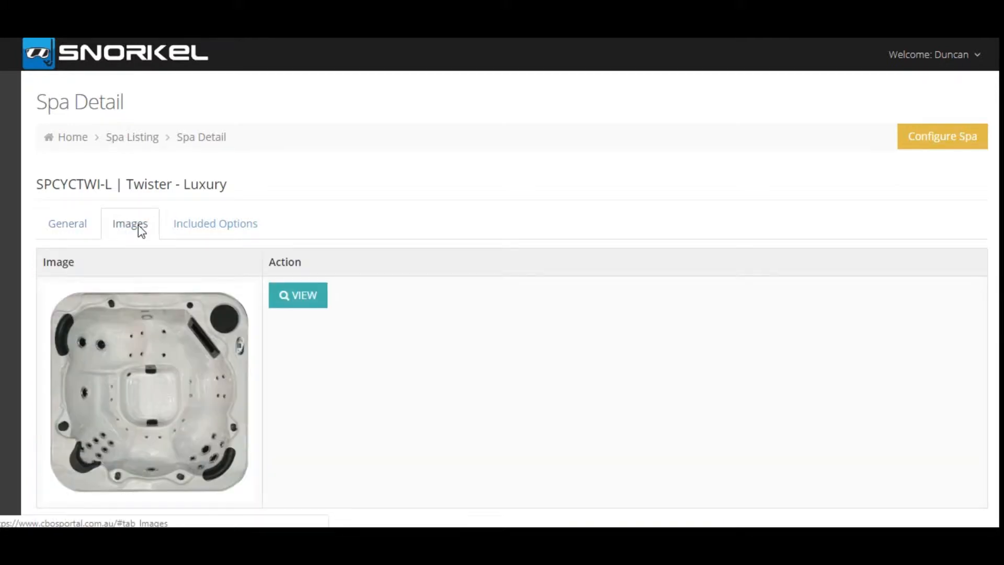
click(215, 224)
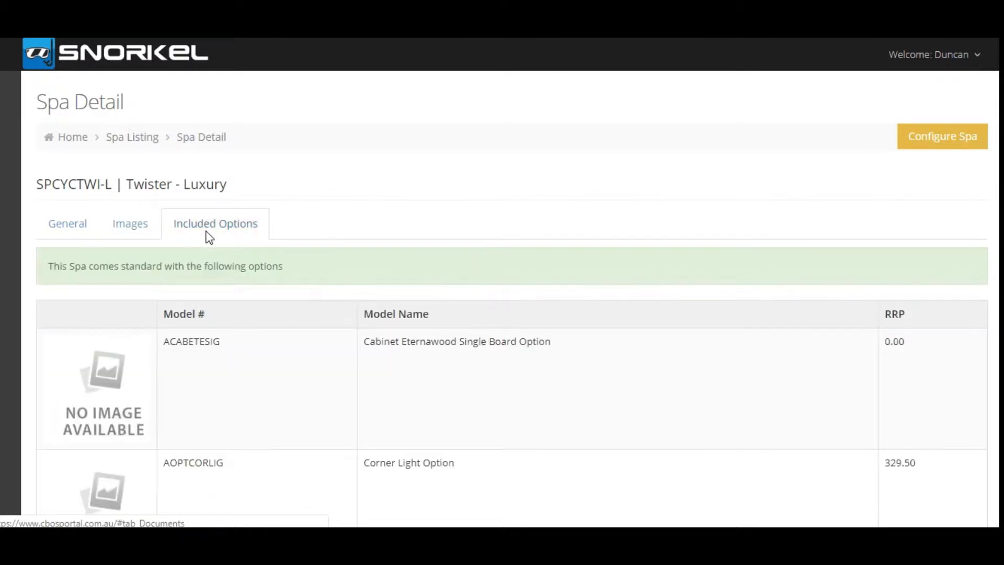
mouse_move(952, 146)
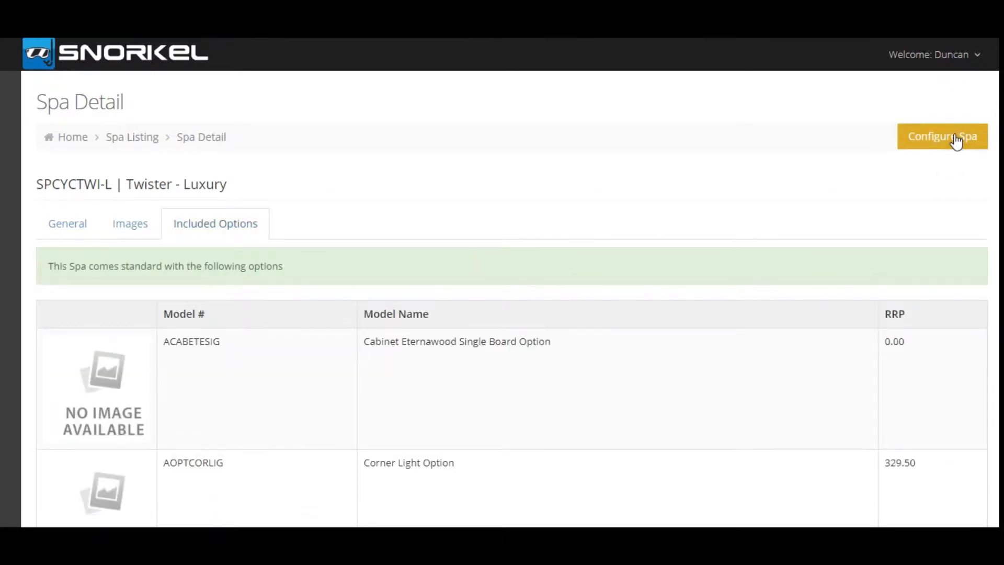
click(943, 136)
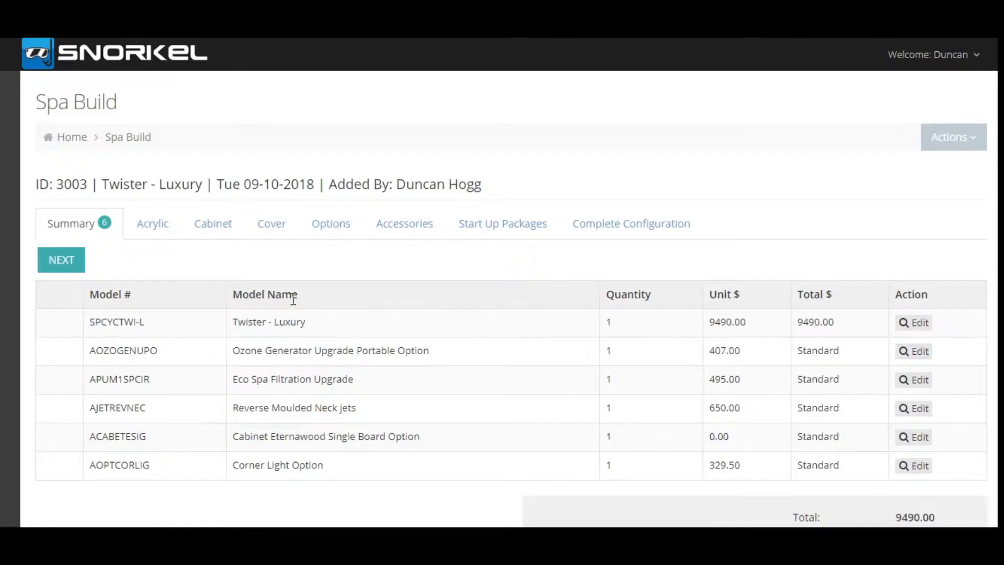
mouse_move(287, 311)
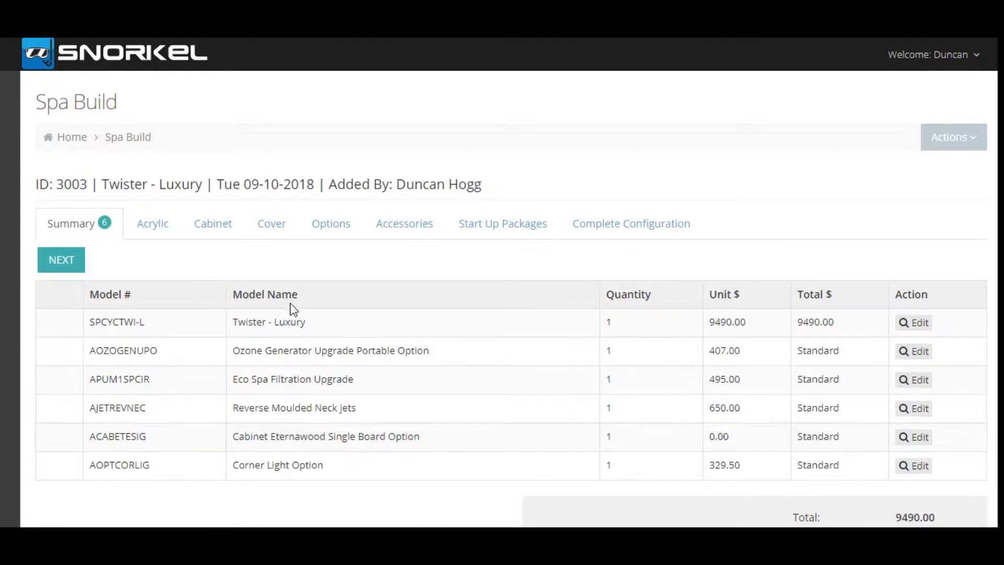
mouse_move(320, 333)
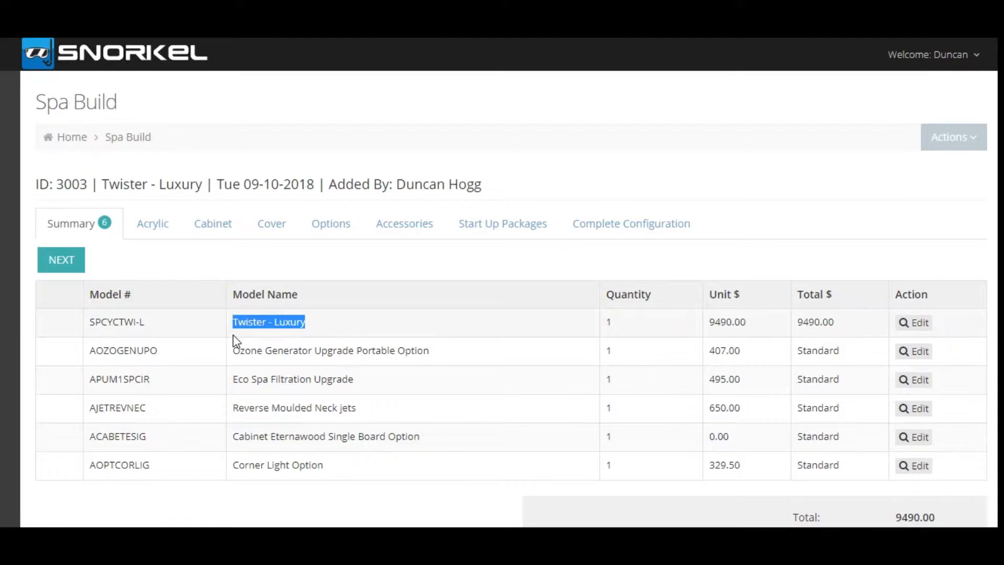
mouse_move(399, 381)
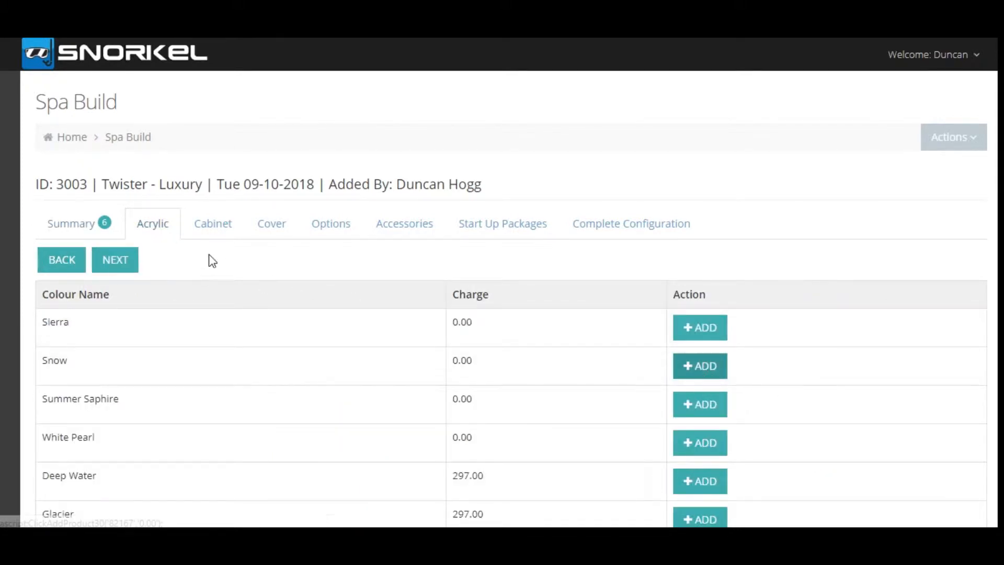
- Choose Snow acrylic, Moroccan cabinet and Expresso cover colours for the build
click(700, 365)
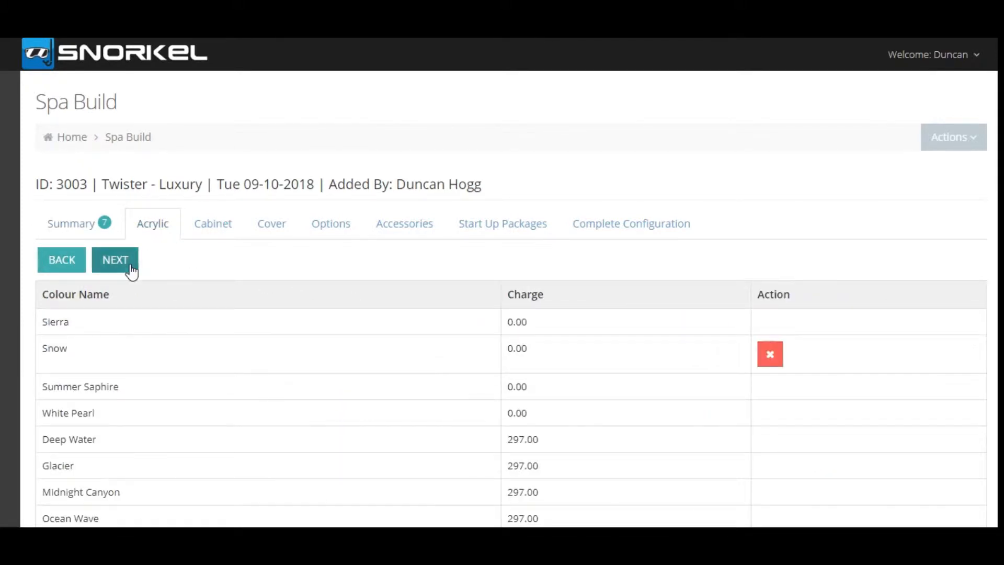
click(115, 260)
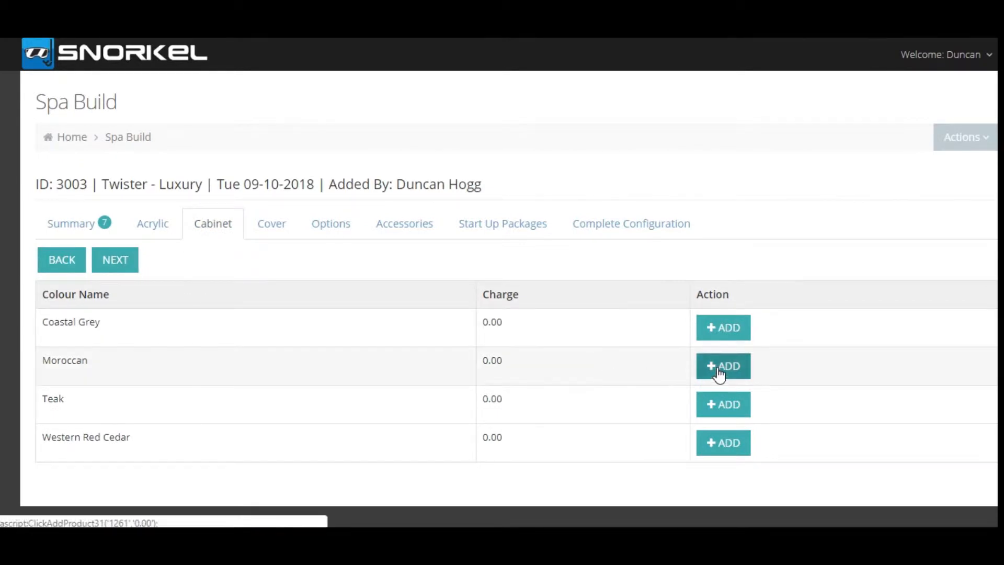
click(722, 365)
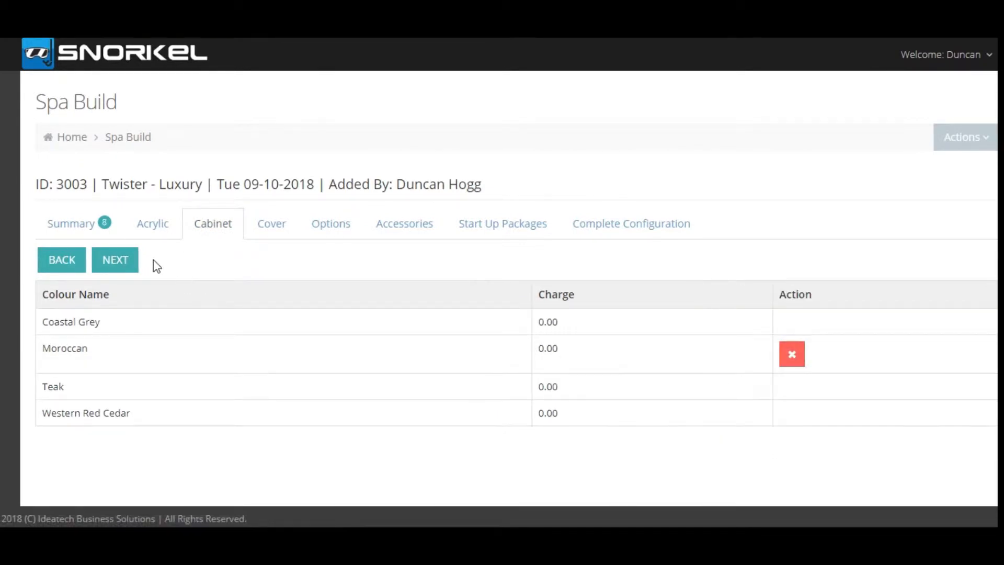
click(271, 223)
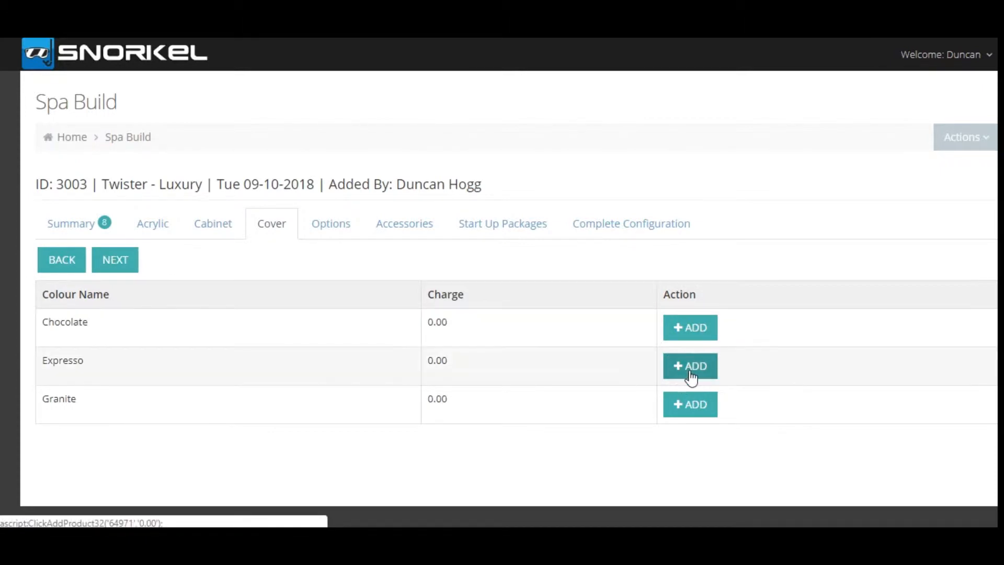
click(689, 365)
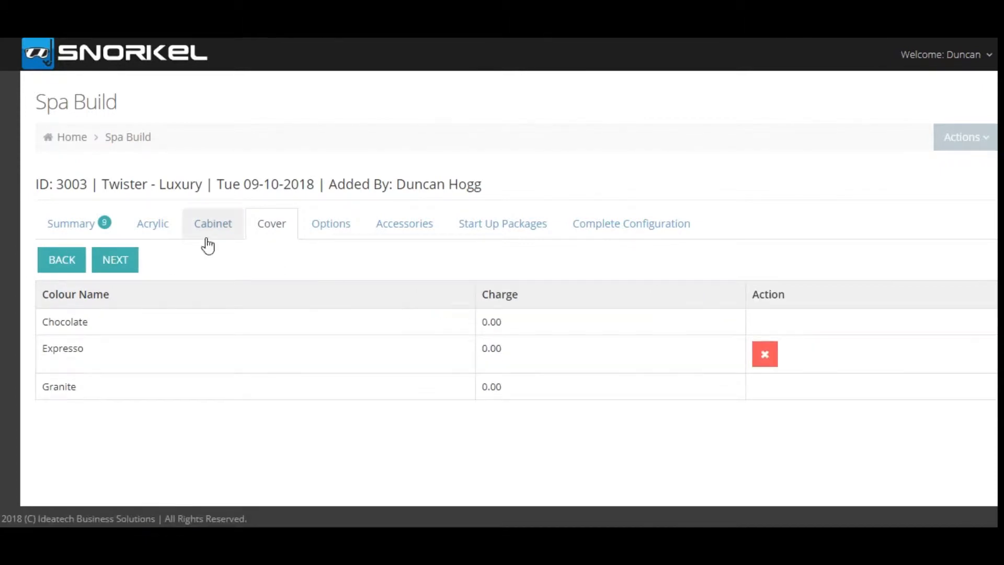
- Add stereo ASTEPRAQSY (Premium Aqua sound with CD Player) from the Entertainment options
click(330, 223)
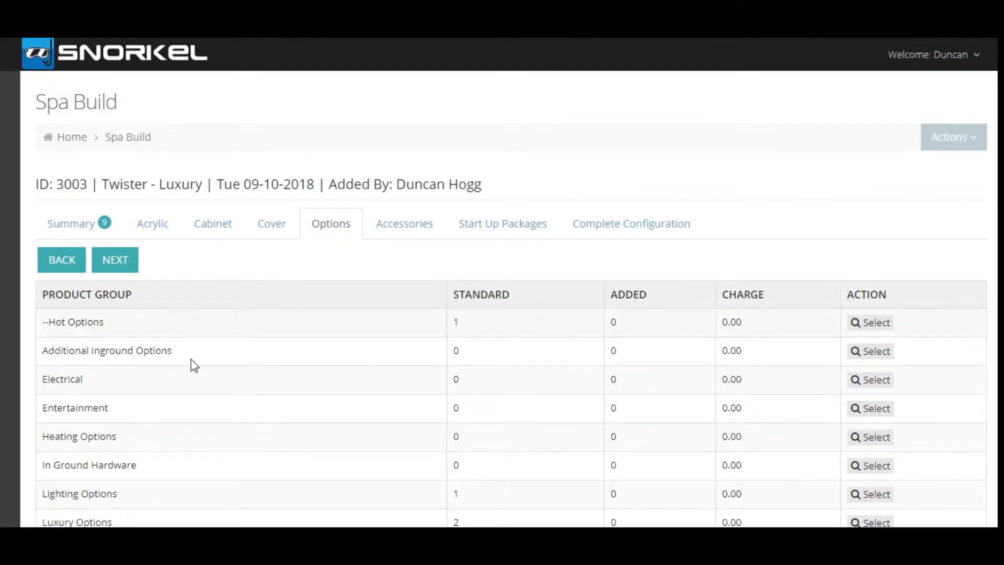
mouse_move(146, 302)
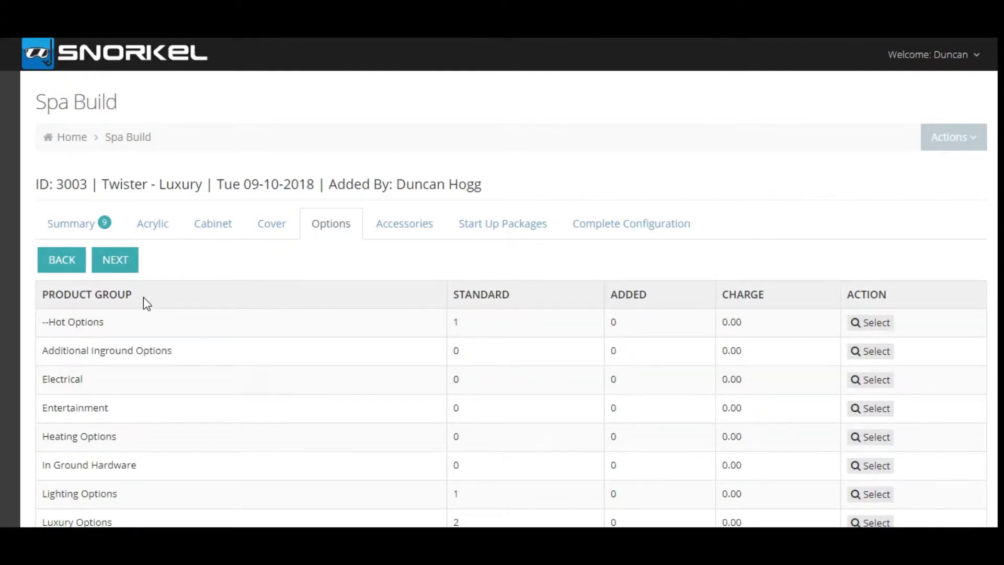
mouse_move(77, 434)
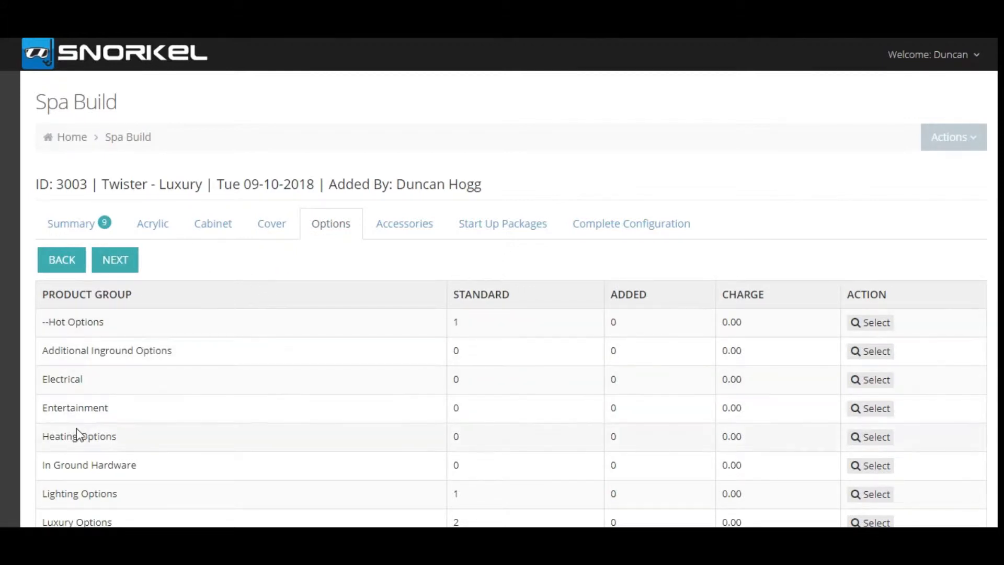
mouse_move(795, 488)
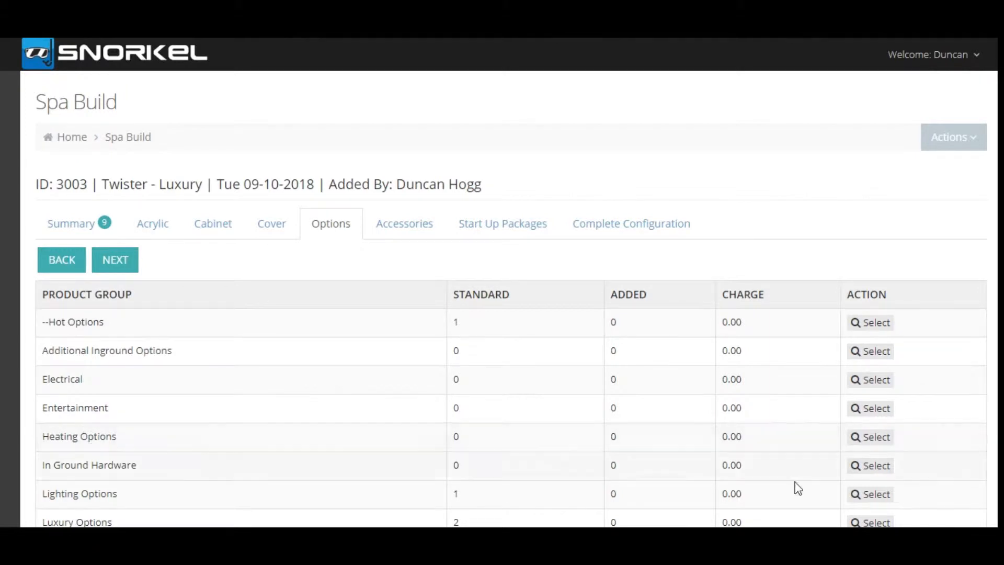
mouse_move(879, 409)
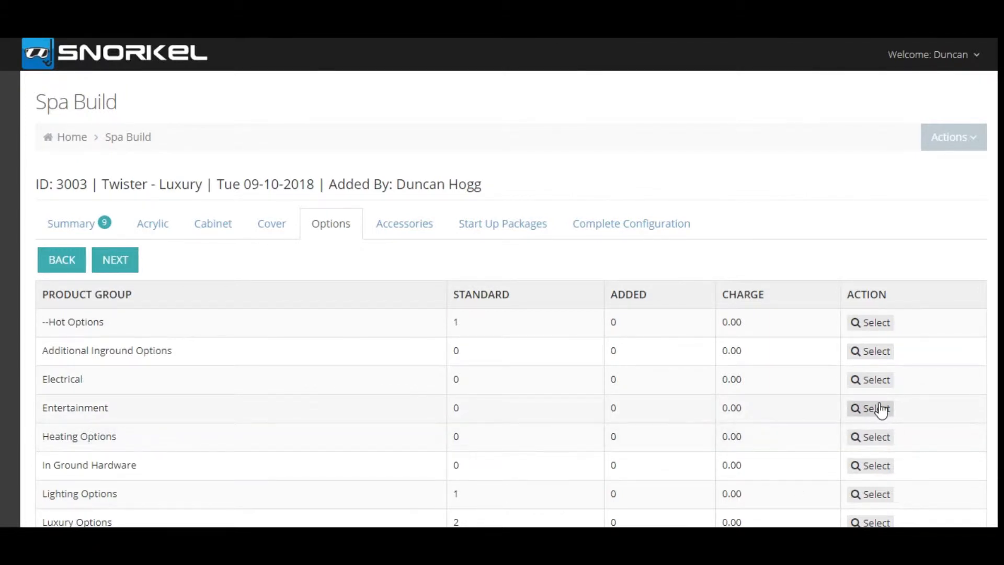
click(870, 408)
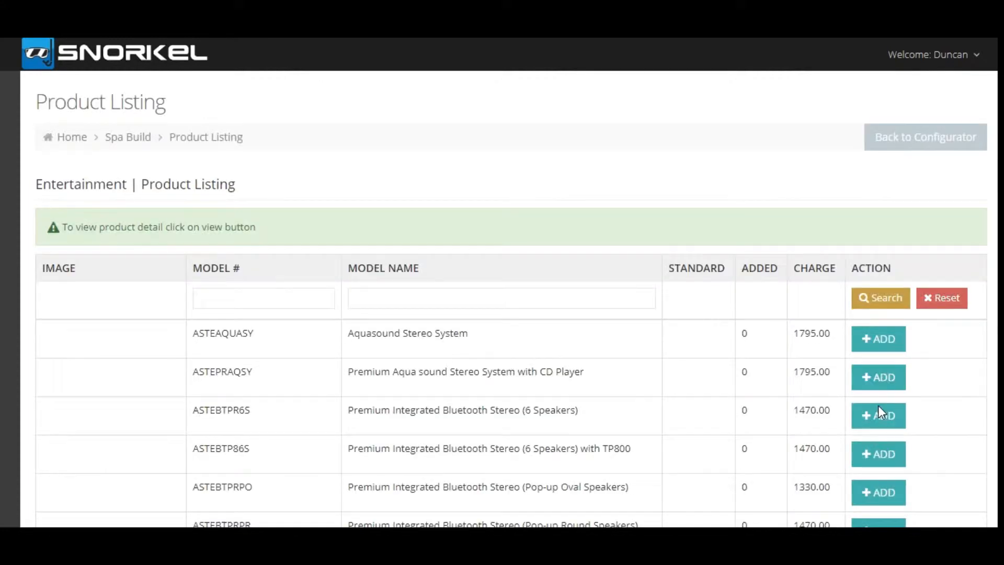
scroll(down, 3)
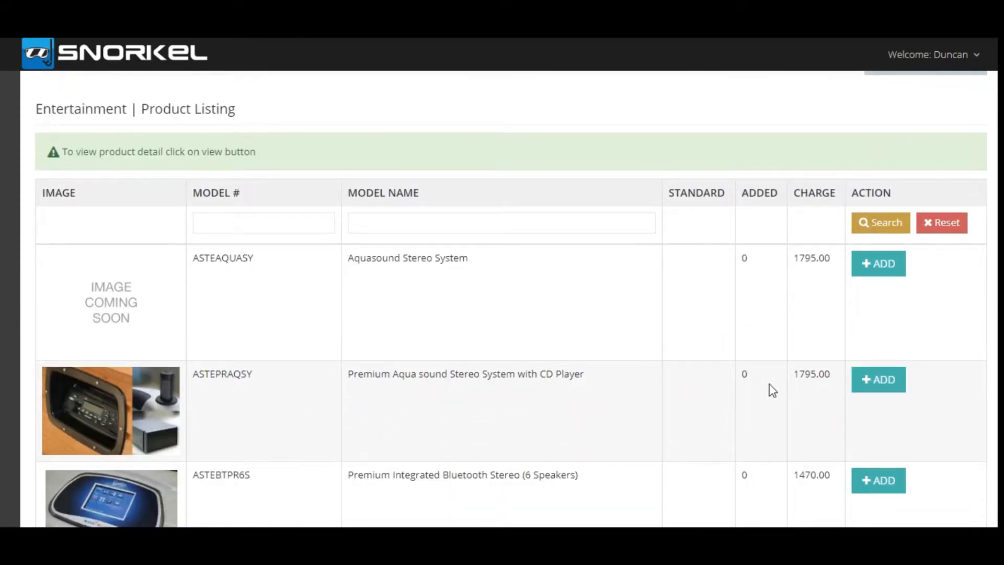
click(877, 379)
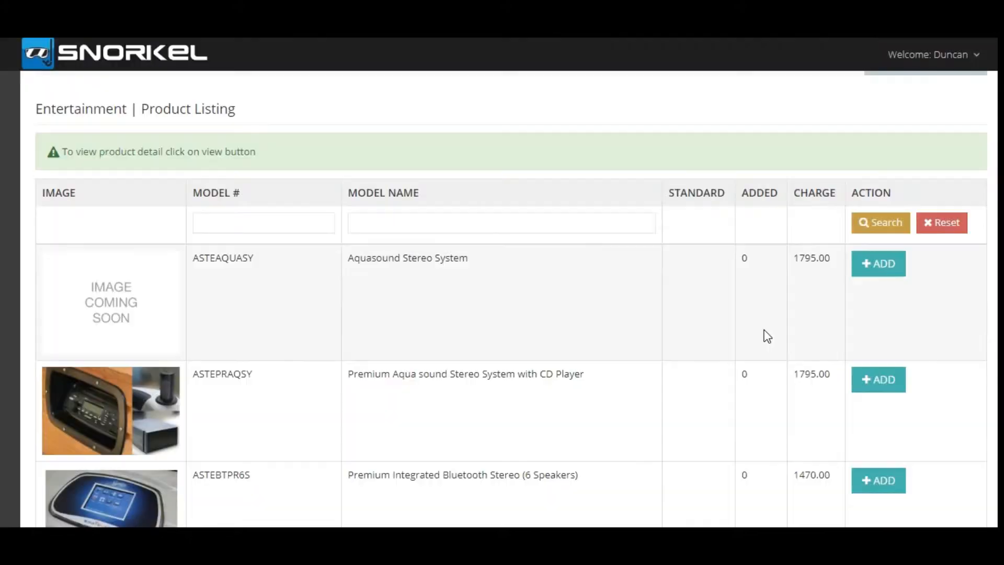
click(878, 379)
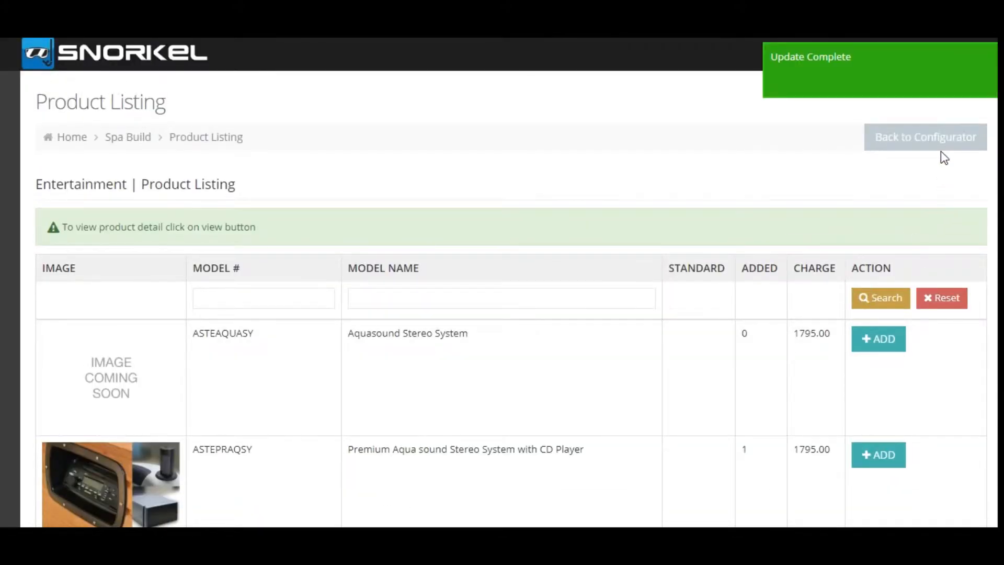
click(926, 137)
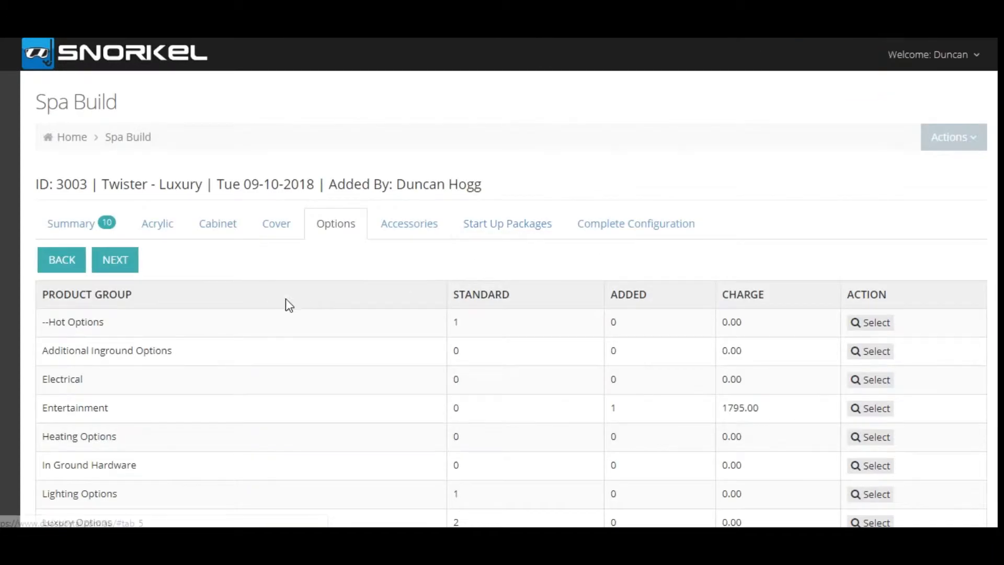
- Add Brown Smart Steps (370.00) from Accessories, then advance to Start Up Packages
click(115, 260)
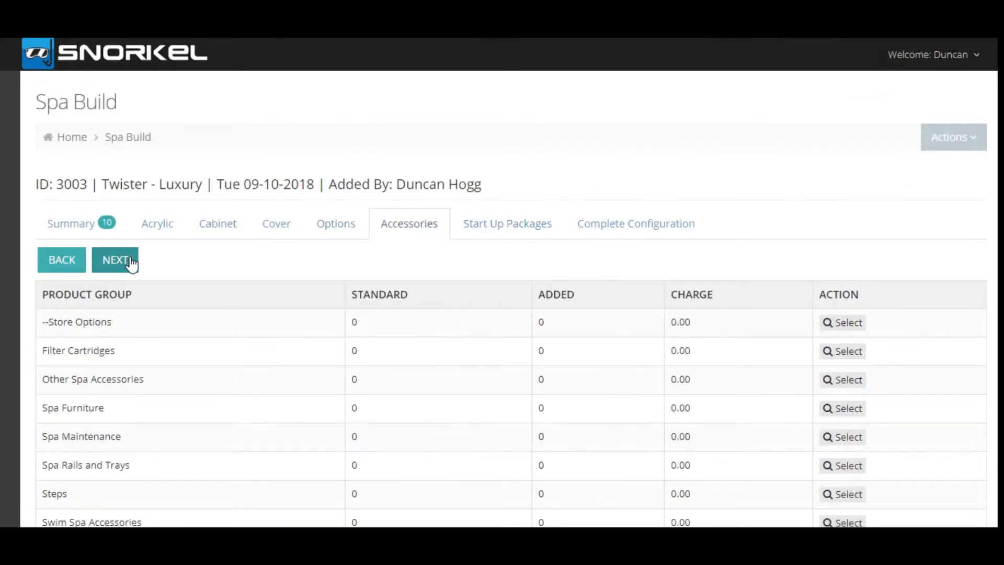
mouse_move(845, 489)
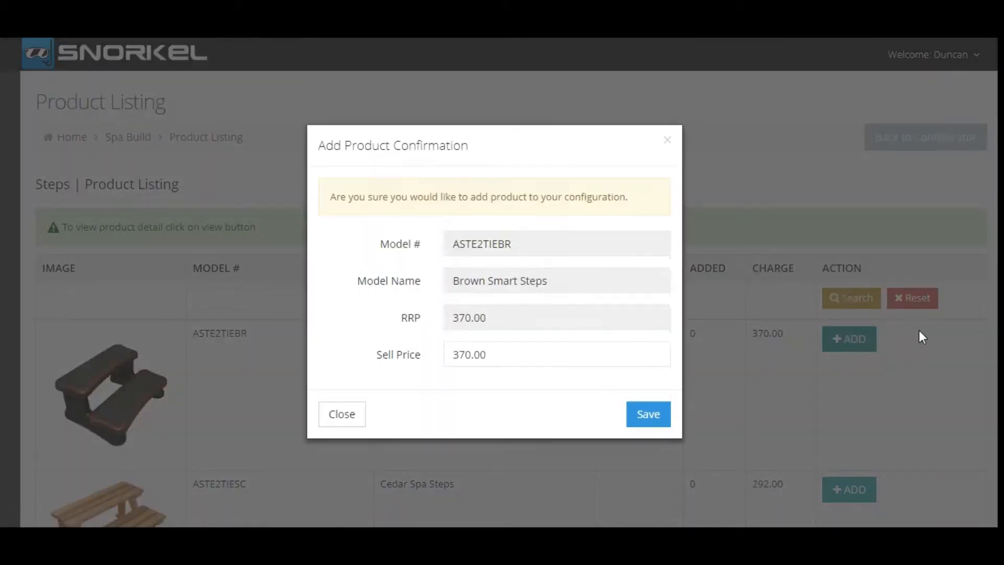
click(648, 413)
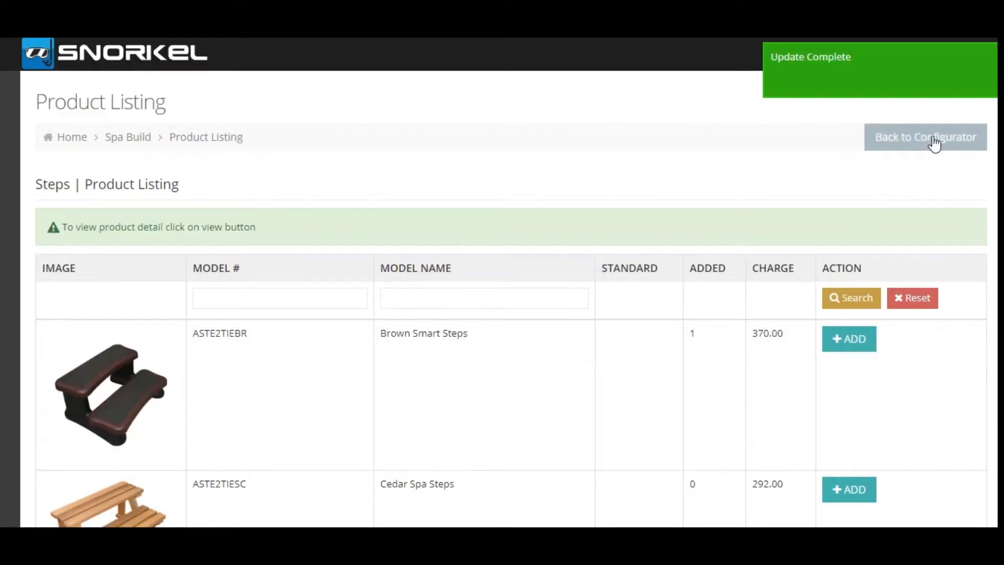
click(925, 137)
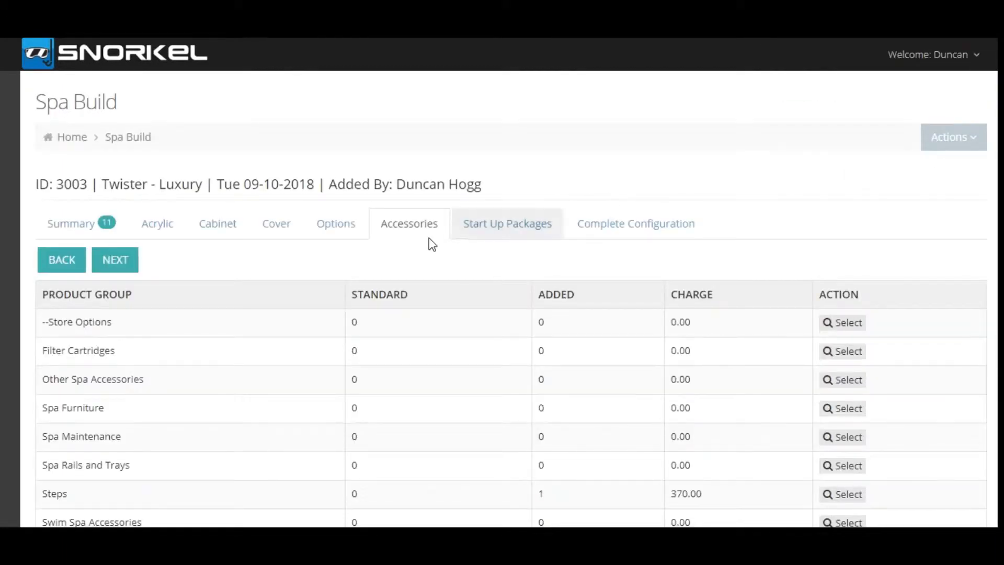
click(507, 223)
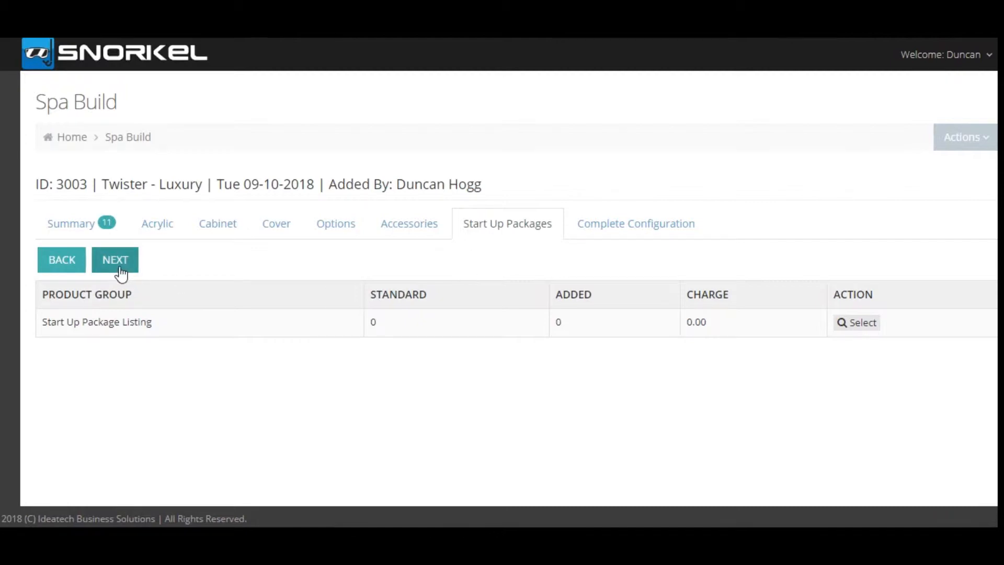
- Show the Complete Configuration with all eleven items totalling 11655.00
click(114, 259)
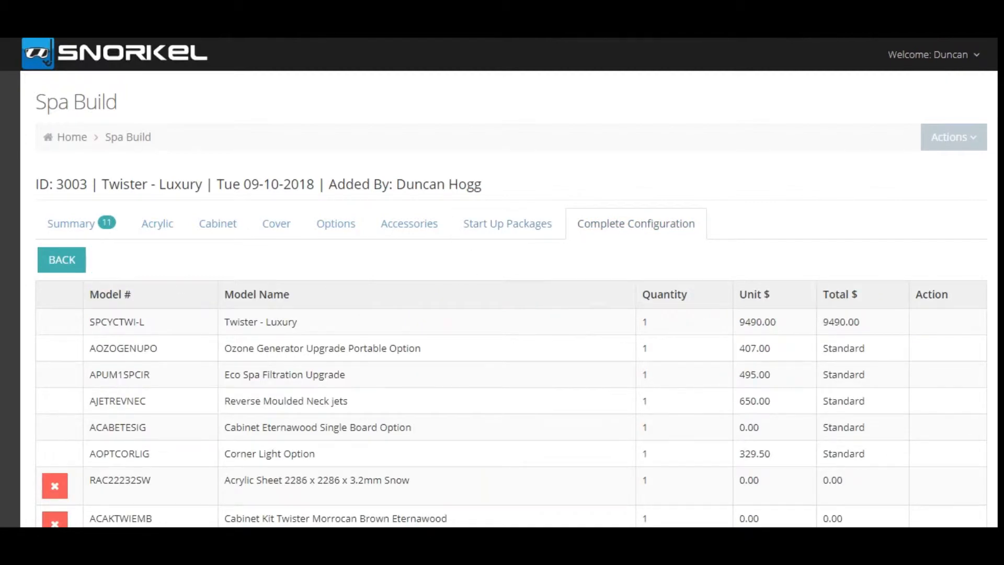
scroll(down, 3)
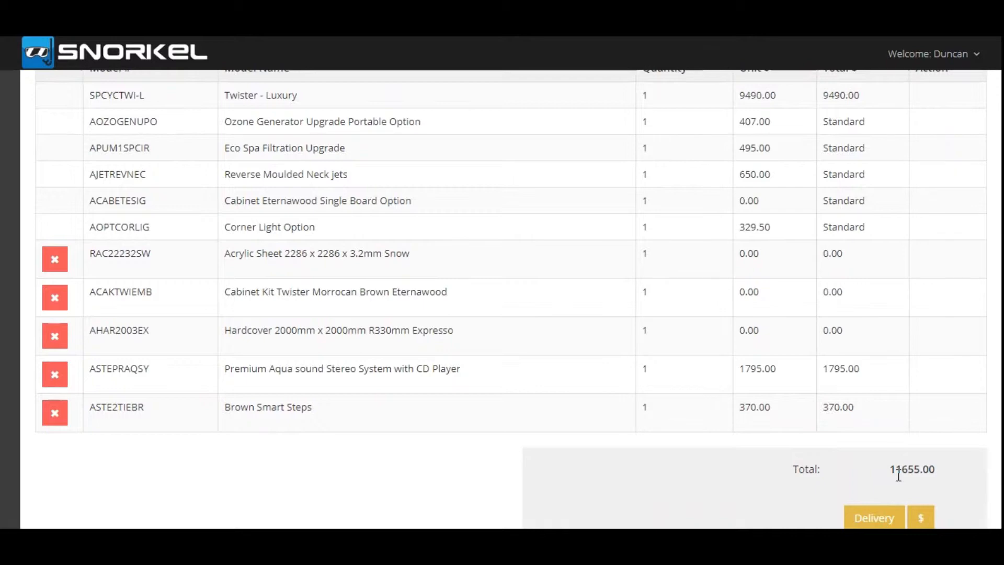
scroll(down, 3)
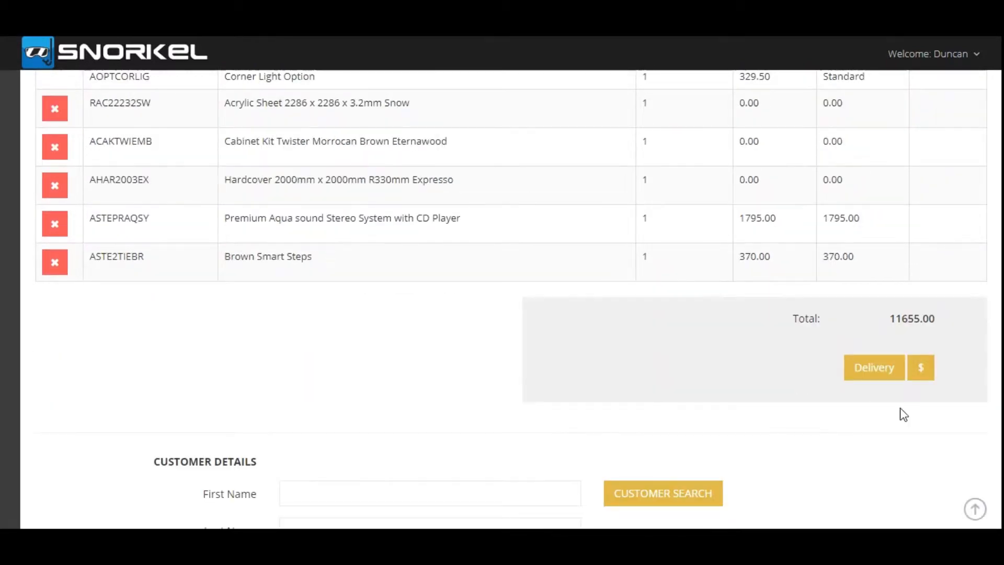
mouse_move(920, 370)
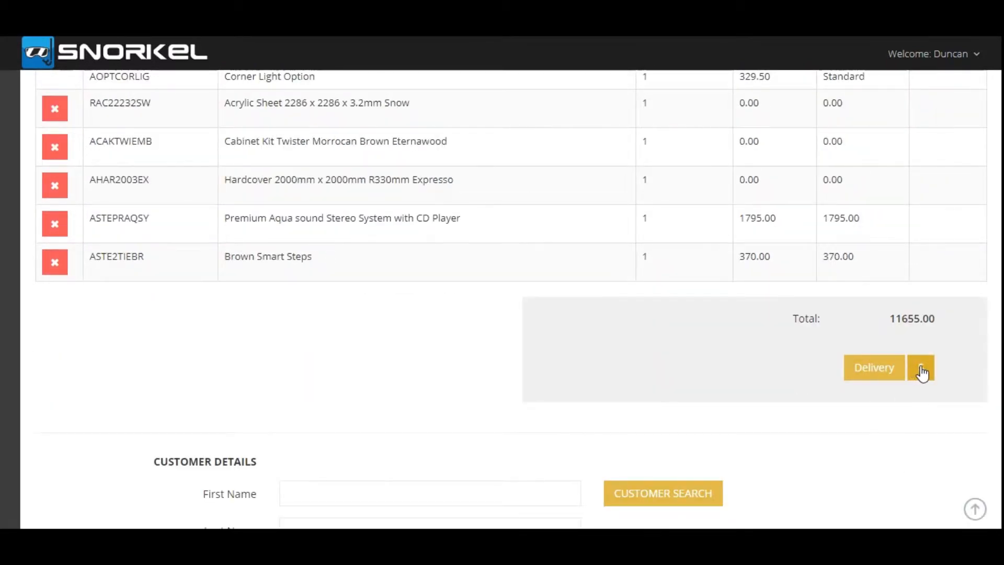
- Add a discount setting the sell price to 9000, a 2655.00 reduction
click(919, 367)
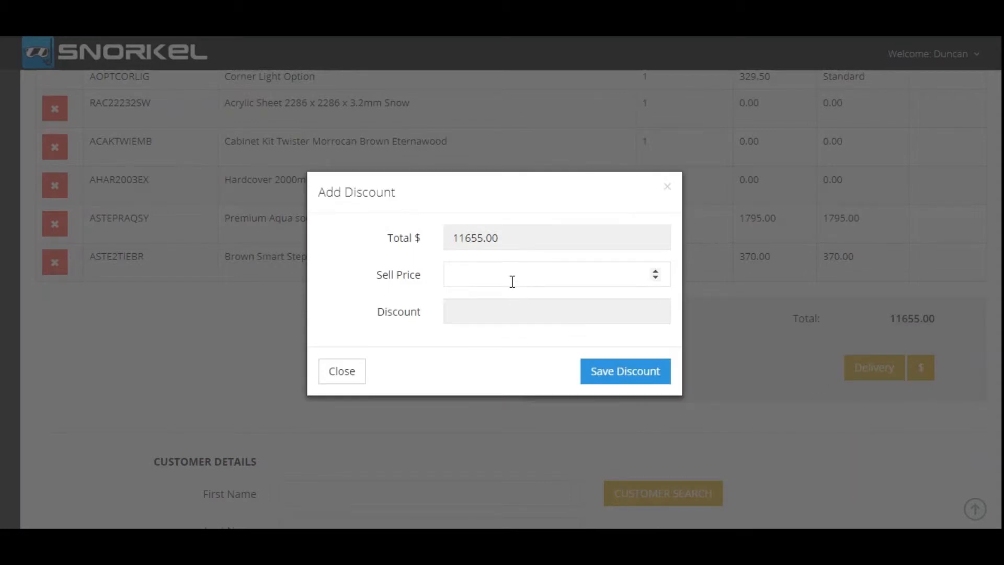
text(9000)
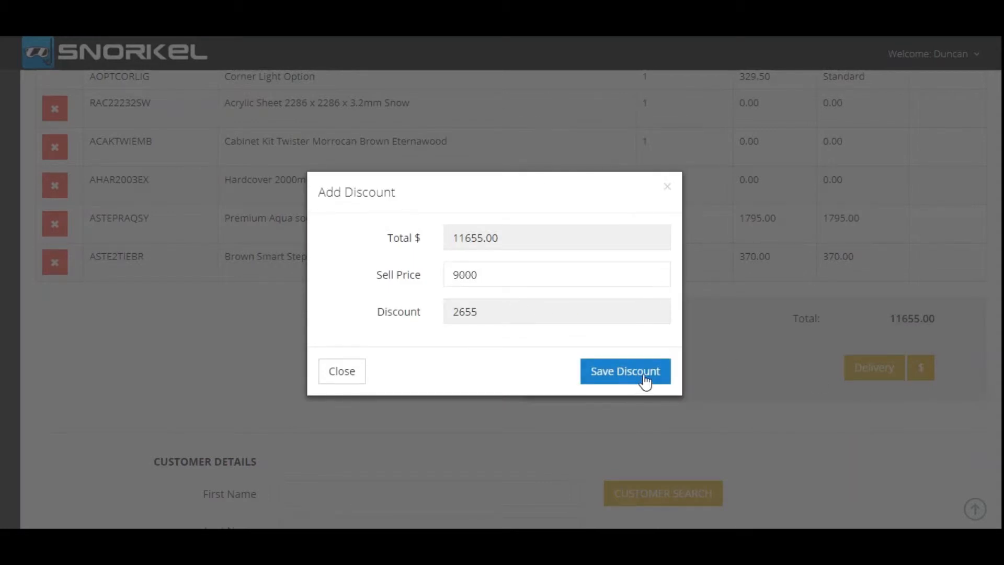
click(625, 371)
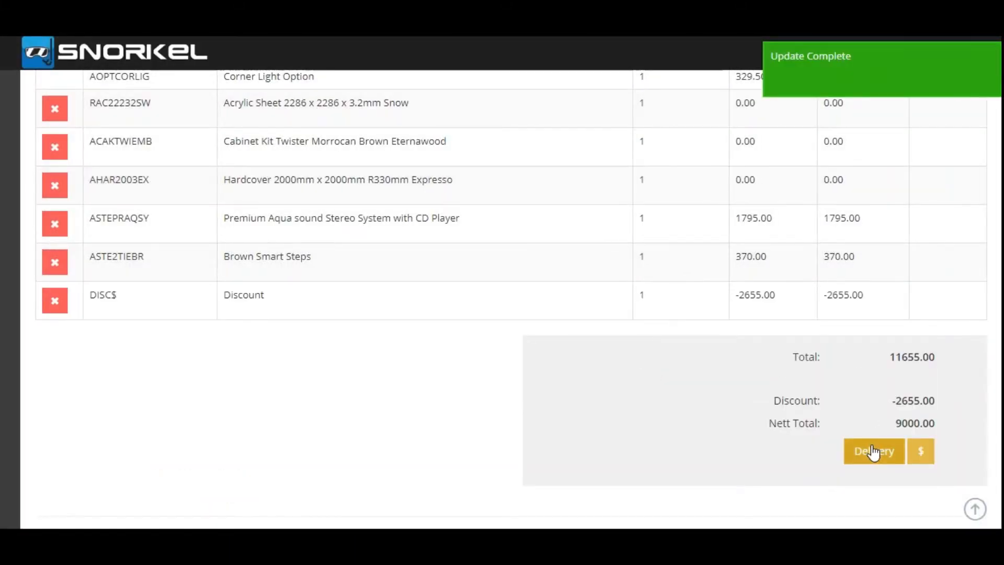
- Save a 300 delivery charge on the order, making the nett total 9300.00
click(872, 451)
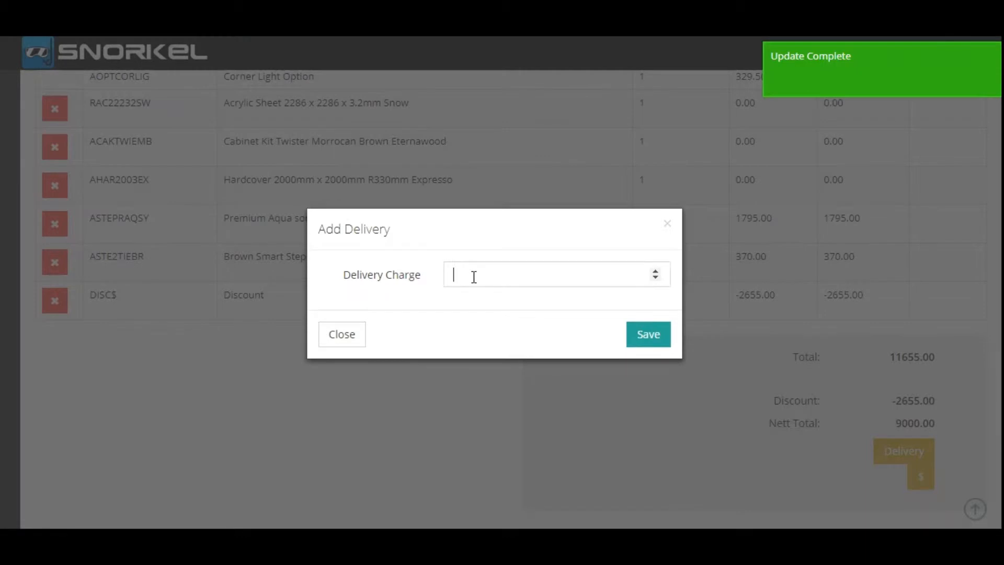
text(300)
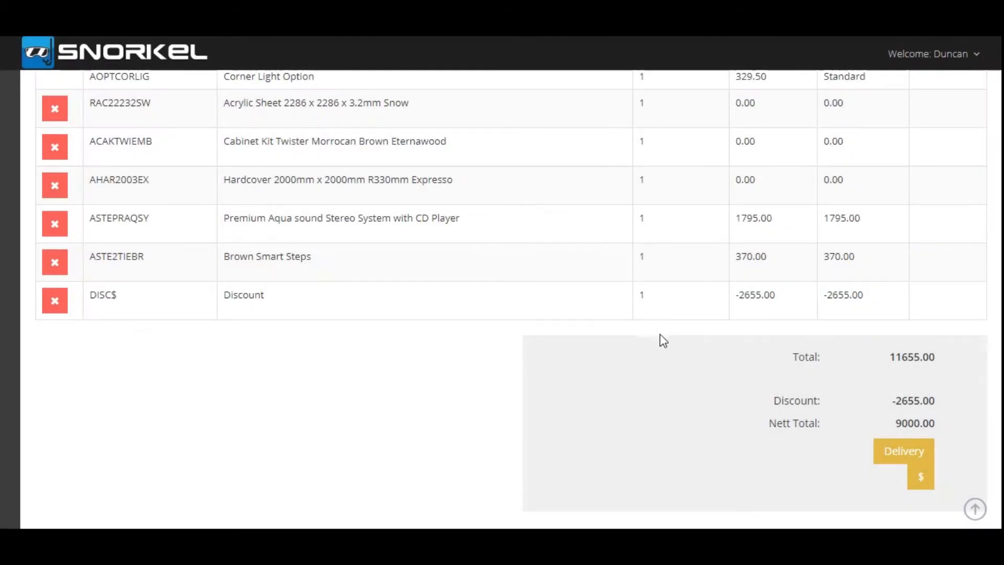
click(902, 451)
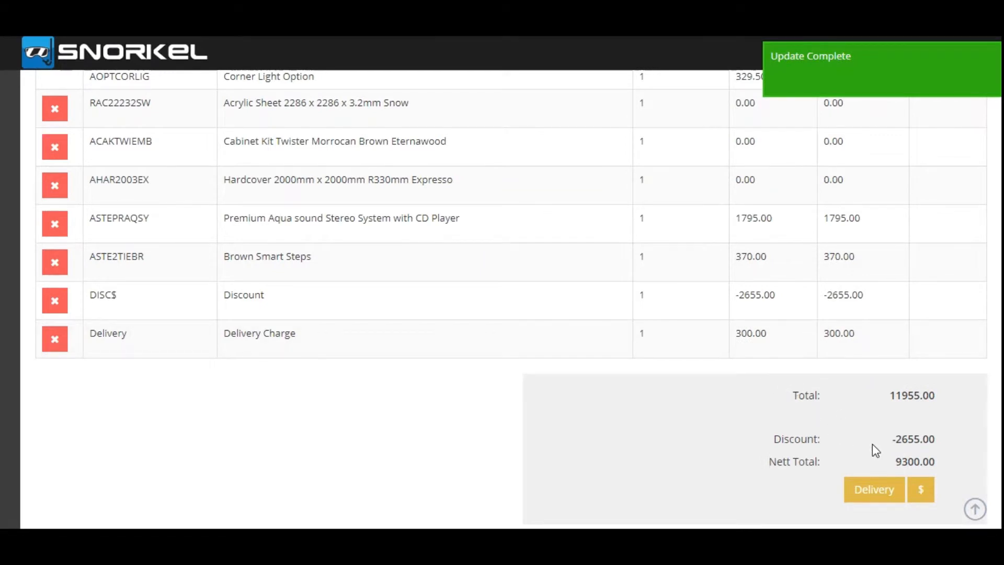
scroll(down, 3)
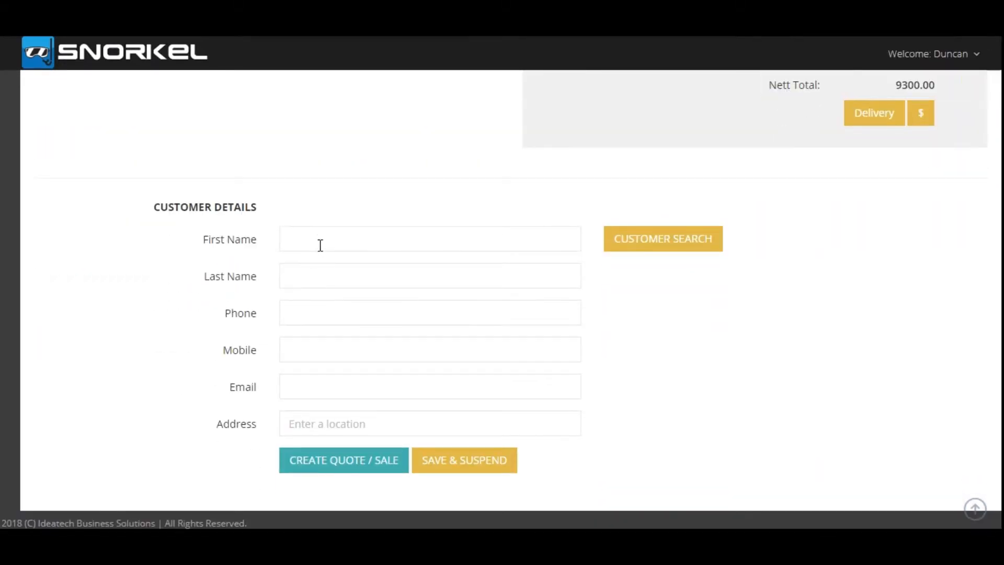
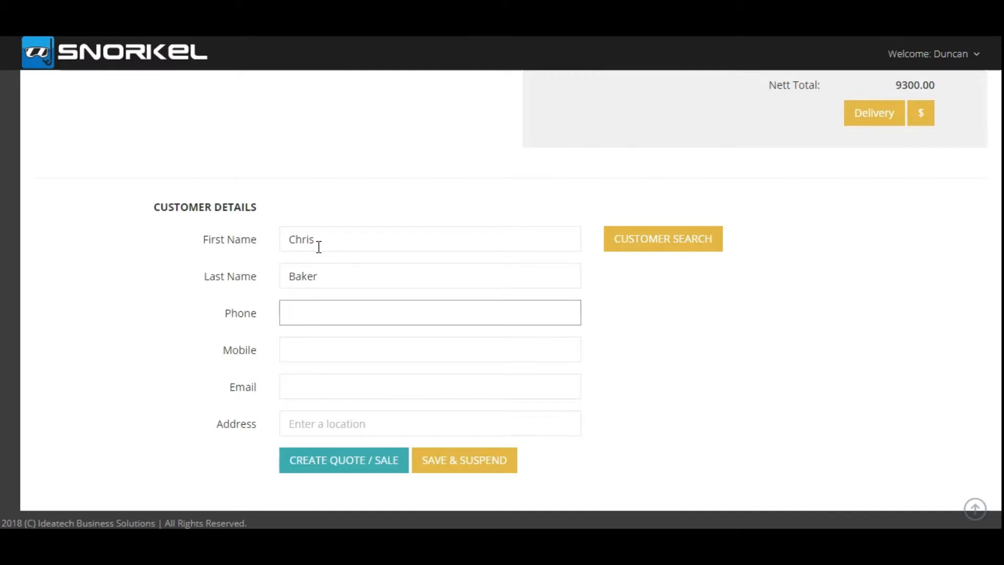
text(987654321)
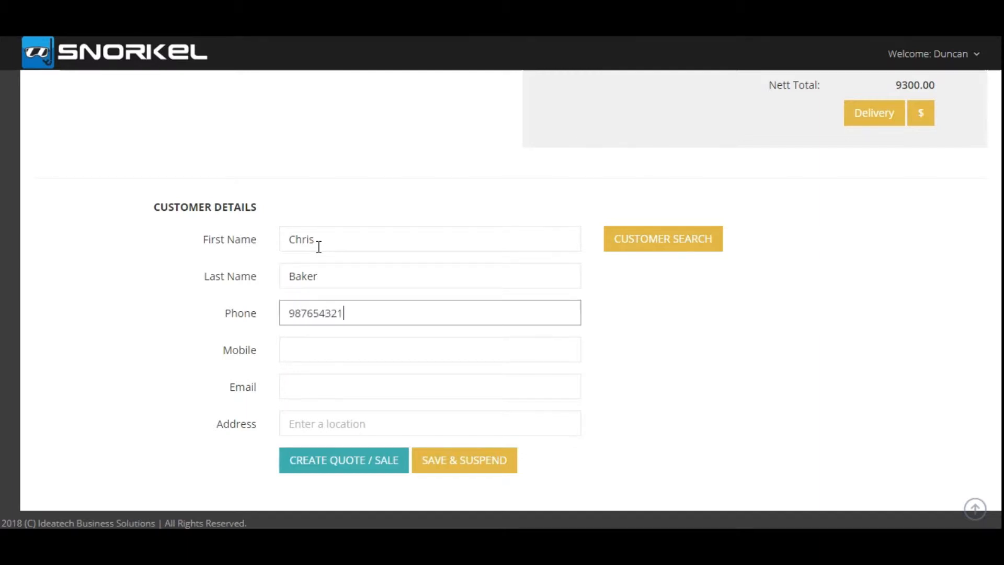
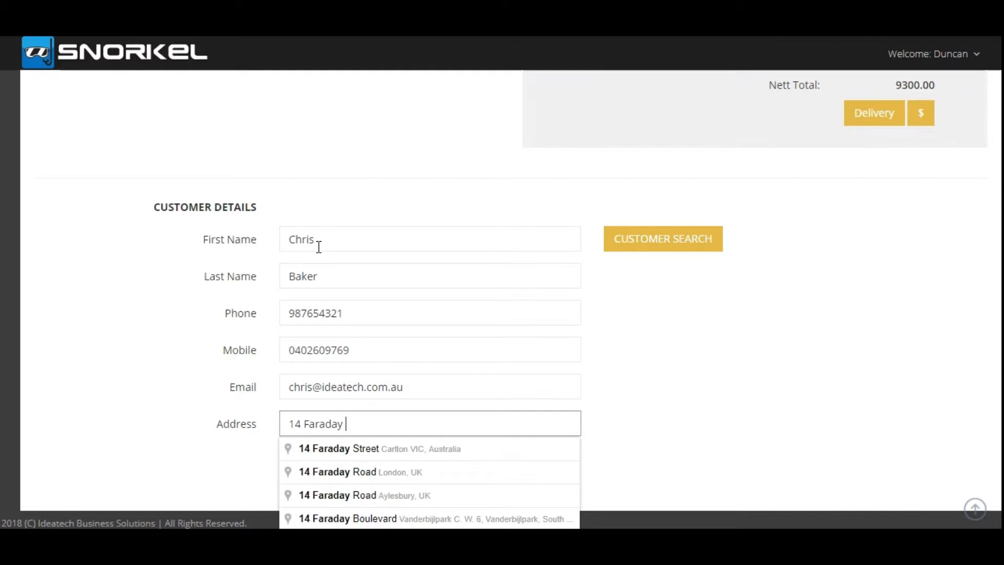
mouse_move(433, 358)
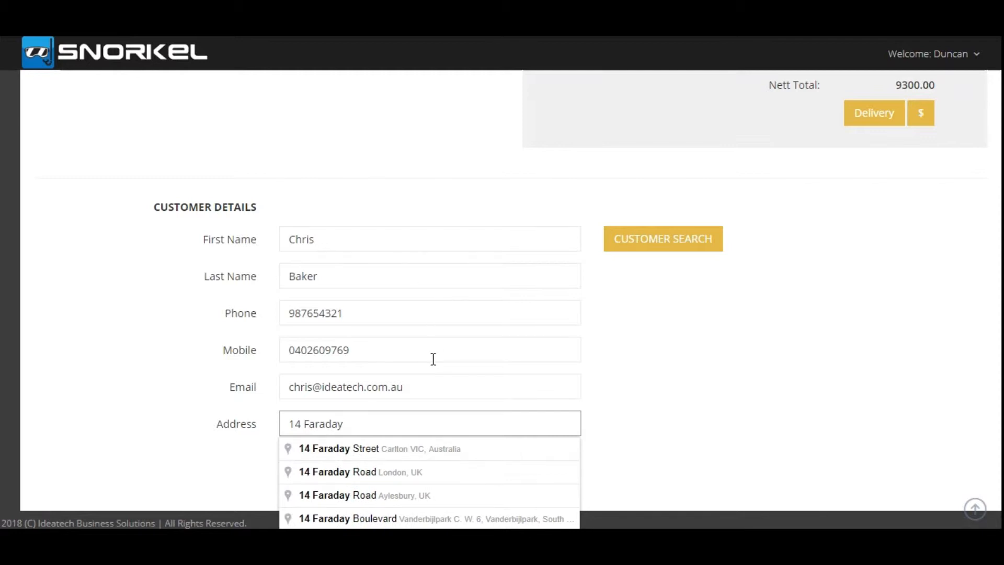
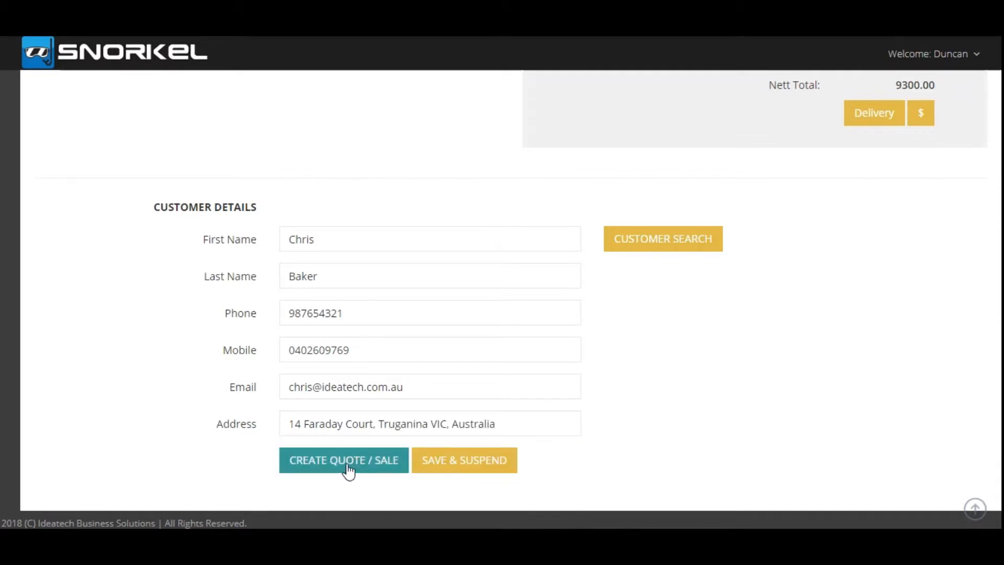
click(344, 460)
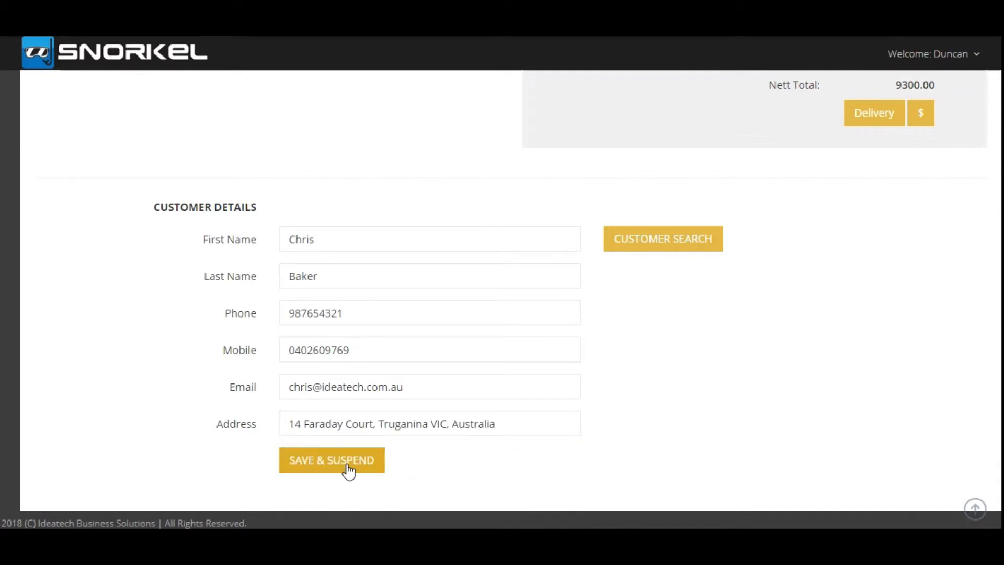
click(331, 460)
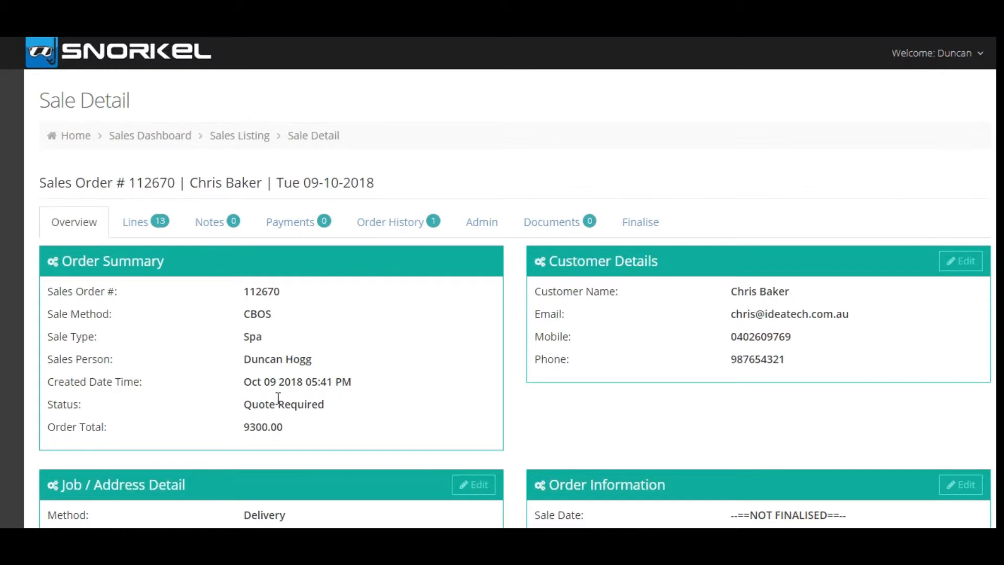
mouse_move(292, 385)
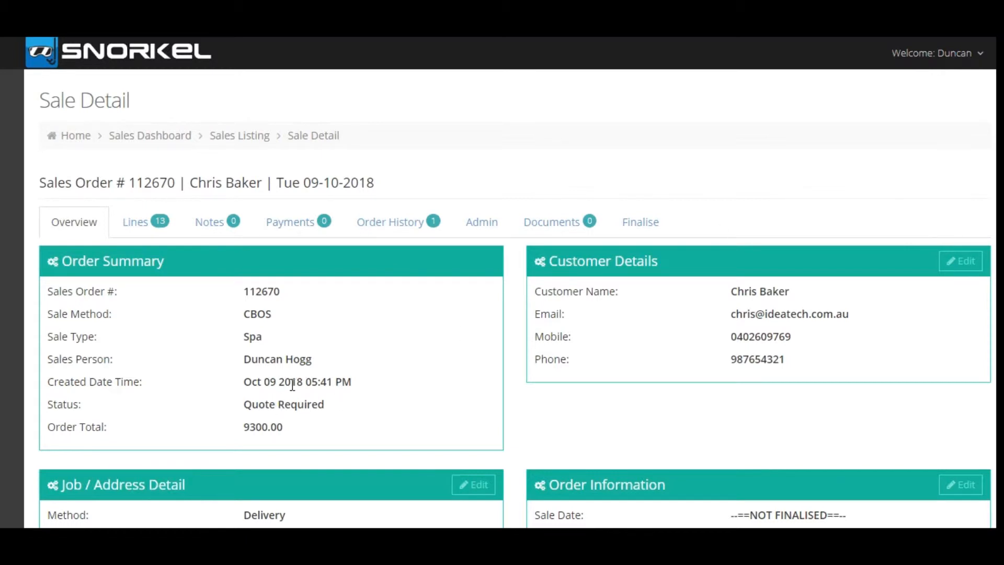
scroll(down, 3)
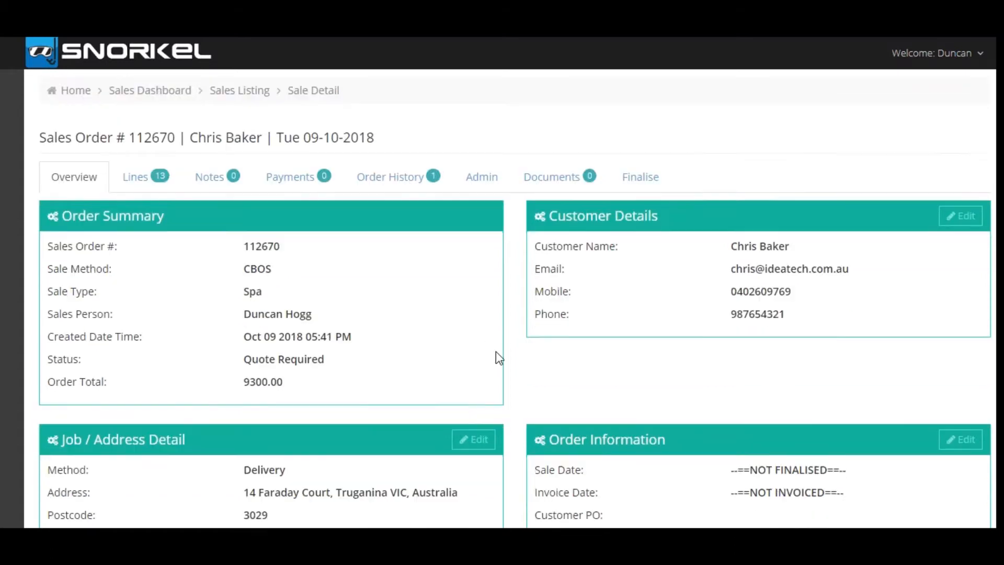
scroll(down, 3)
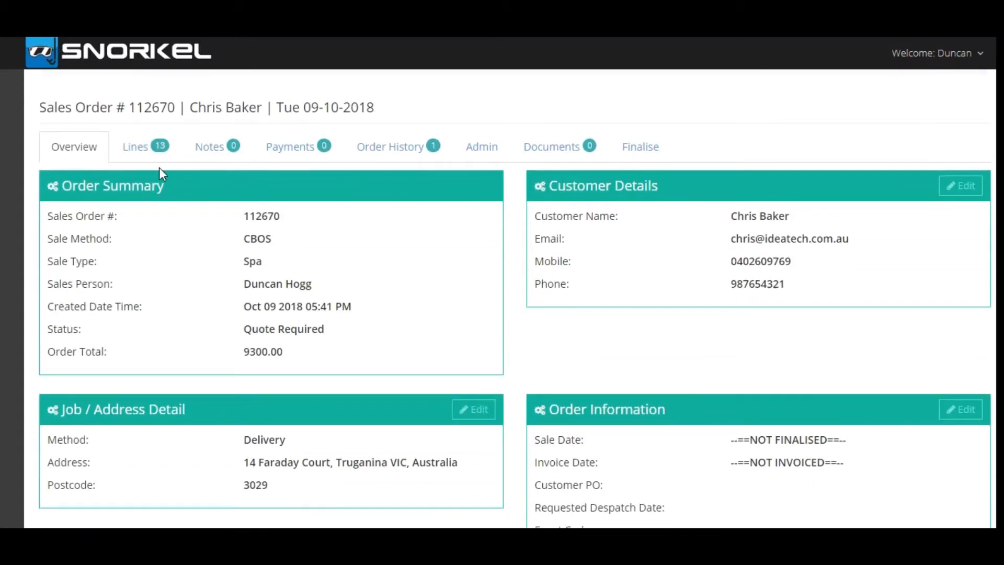
click(134, 146)
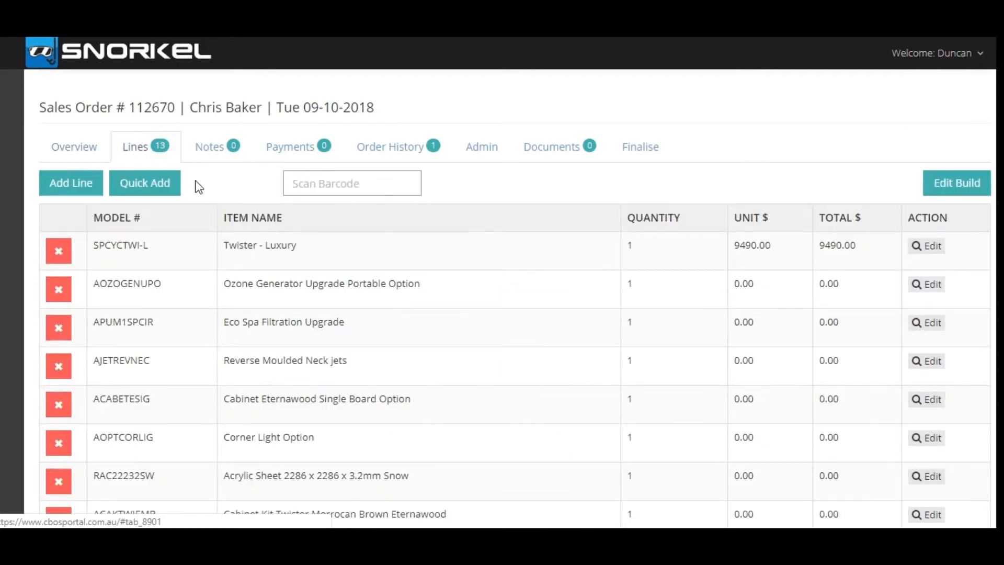
scroll(down, 3)
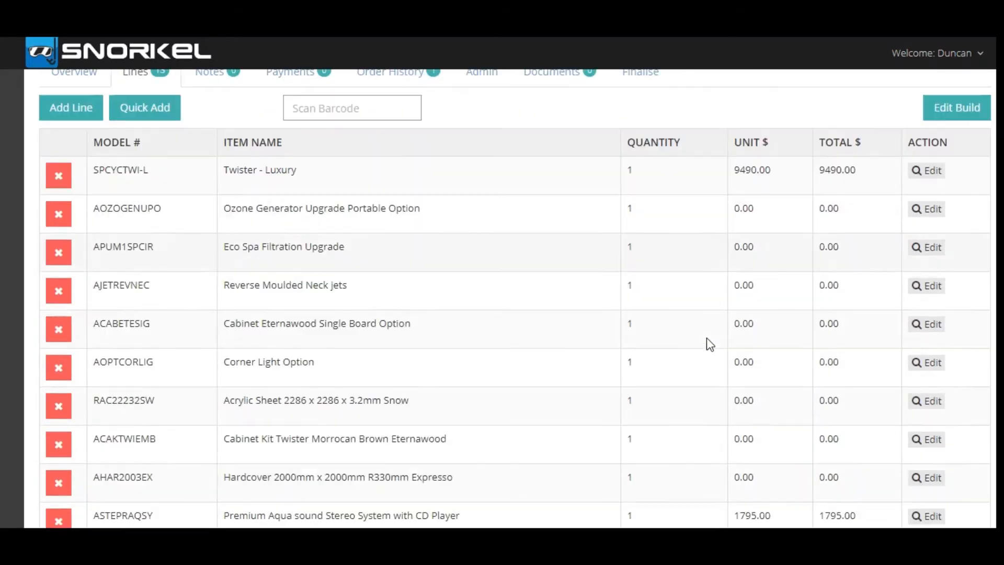
scroll(down, 3)
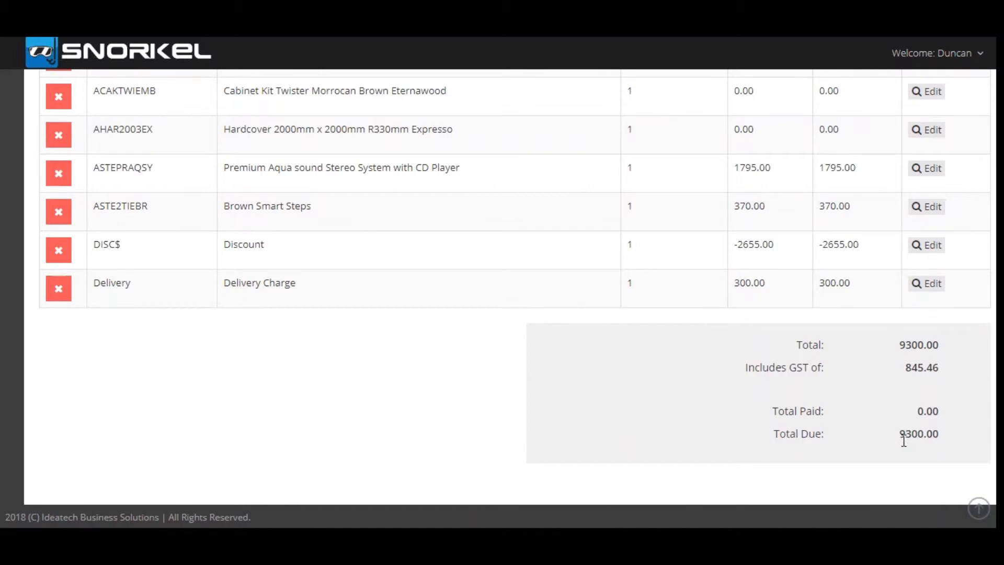
scroll(up, 3)
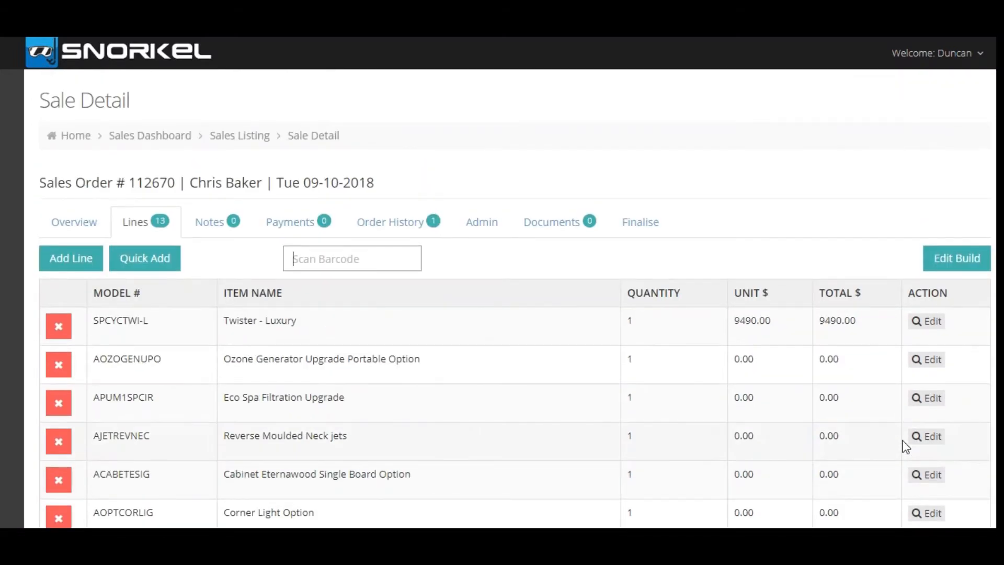
mouse_move(221, 303)
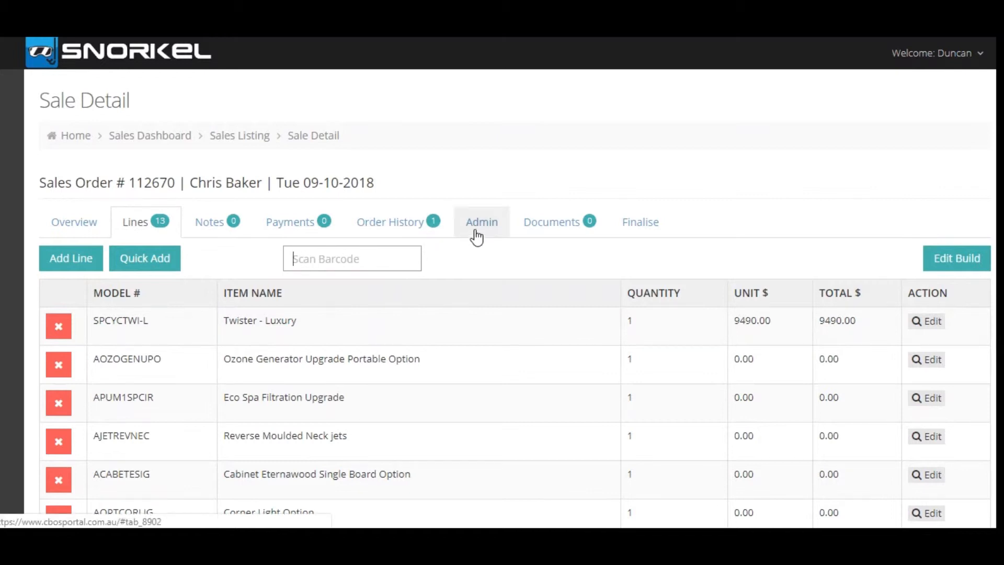
- Generate the Spa Quote from the order's Admin documents
click(482, 222)
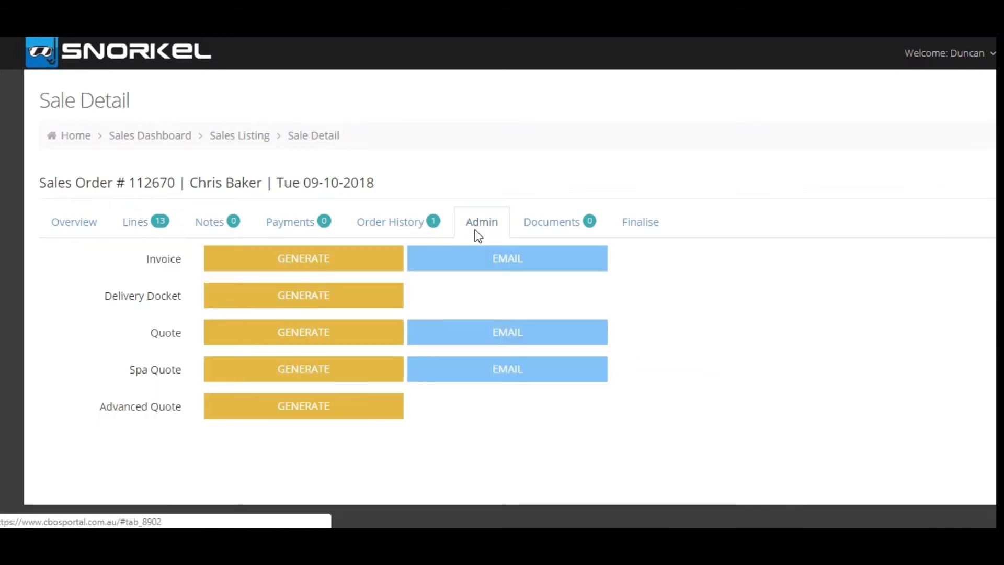
mouse_move(322, 376)
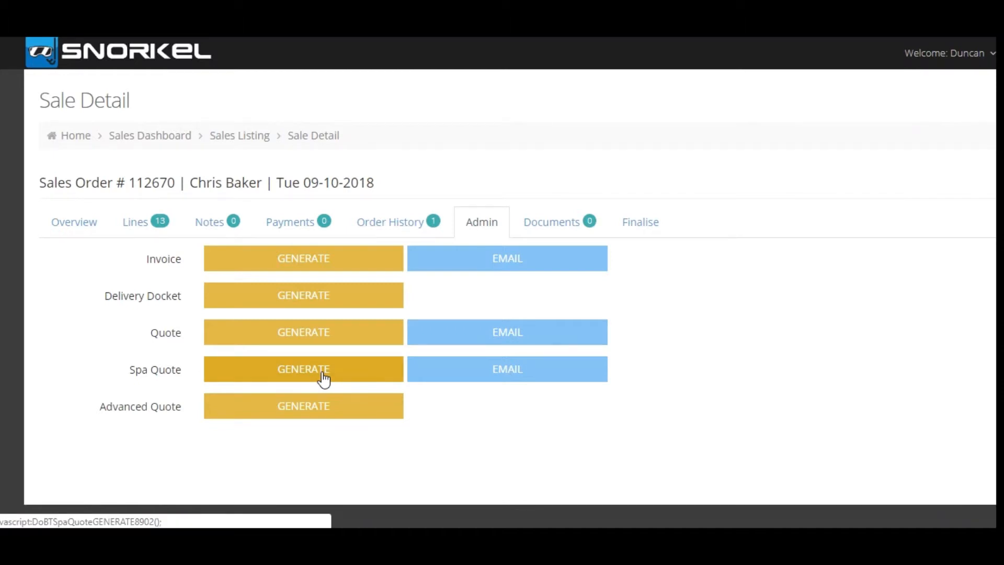
click(303, 369)
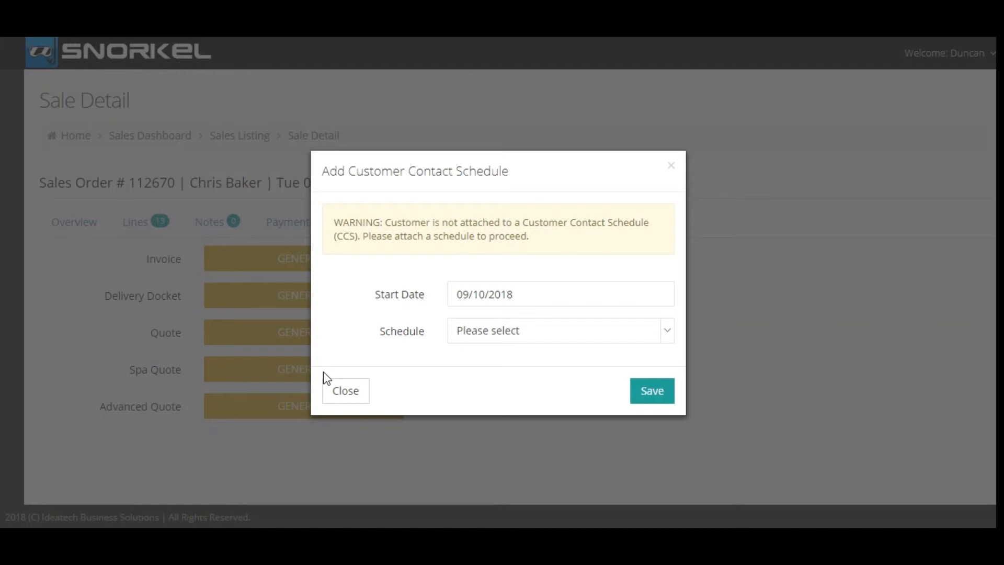
mouse_move(529, 346)
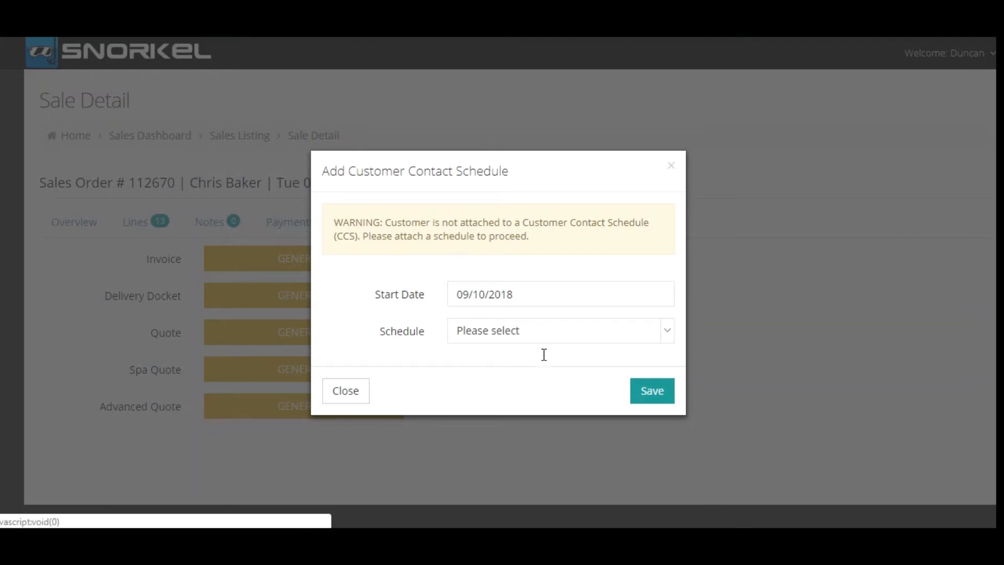
click(560, 330)
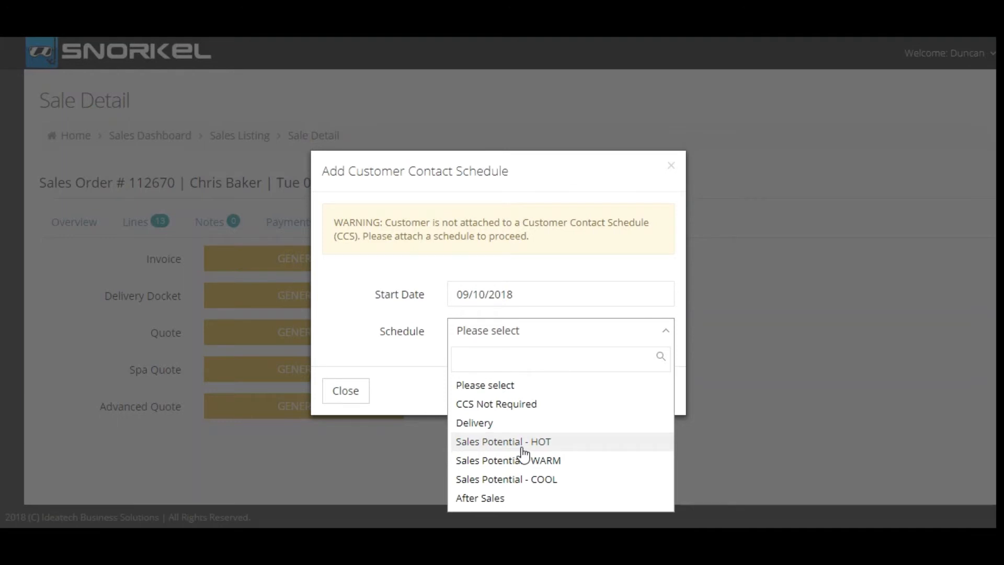
click(500, 441)
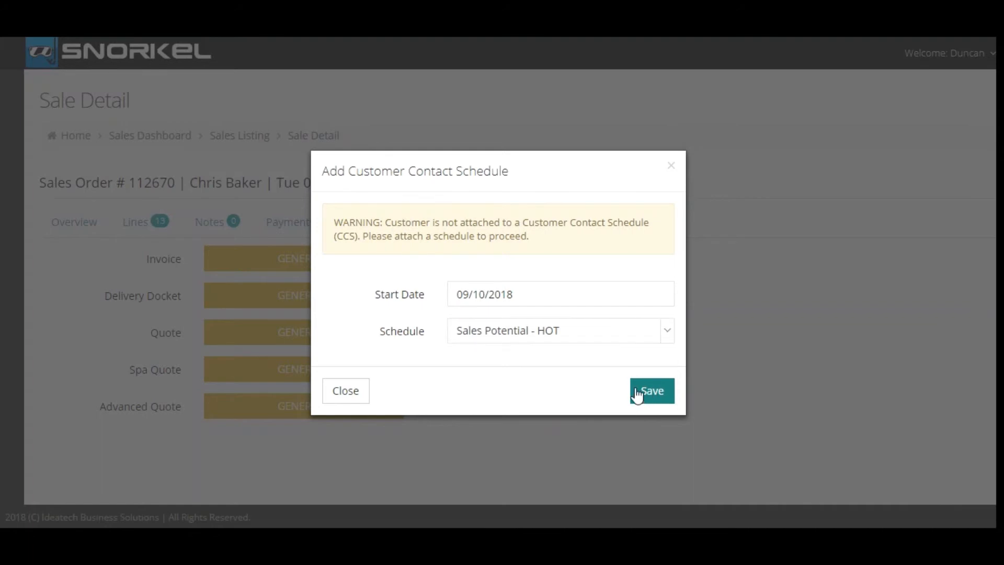
click(652, 391)
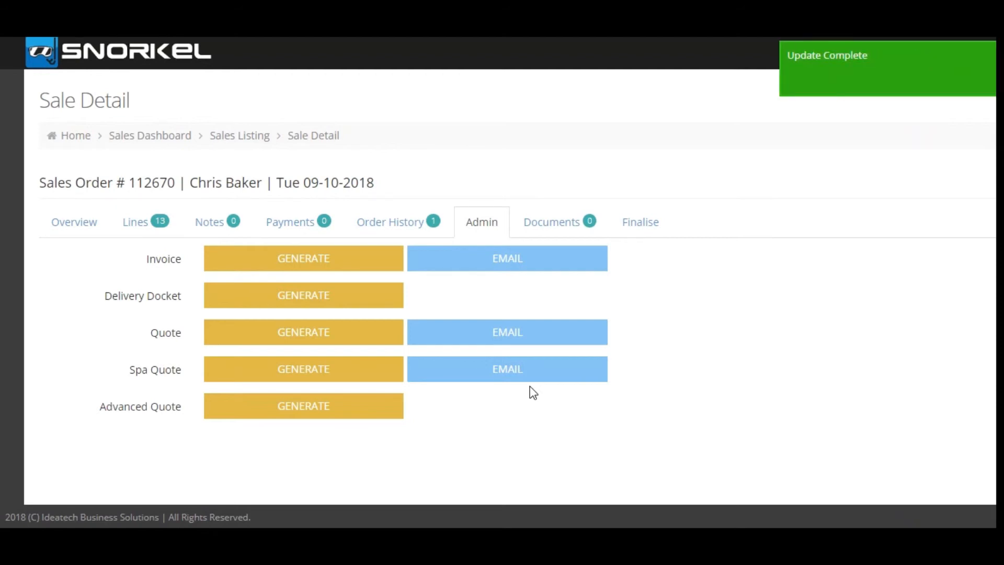
mouse_move(322, 379)
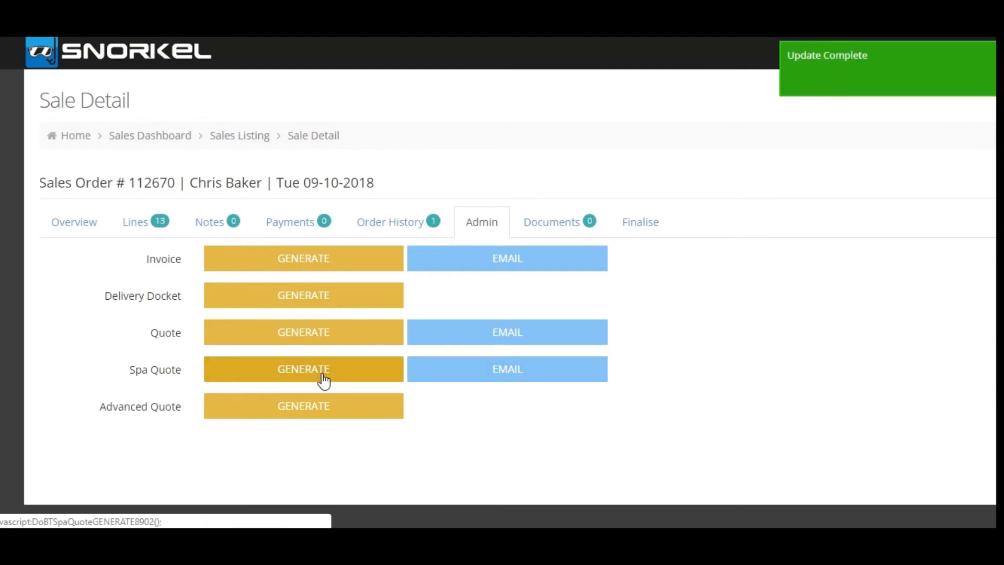
click(303, 368)
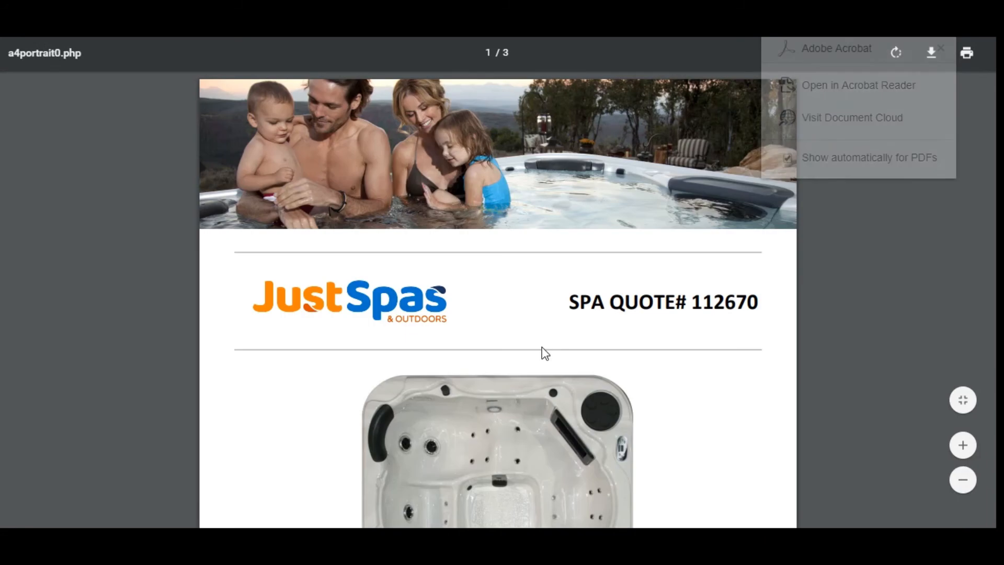
scroll(down, 3)
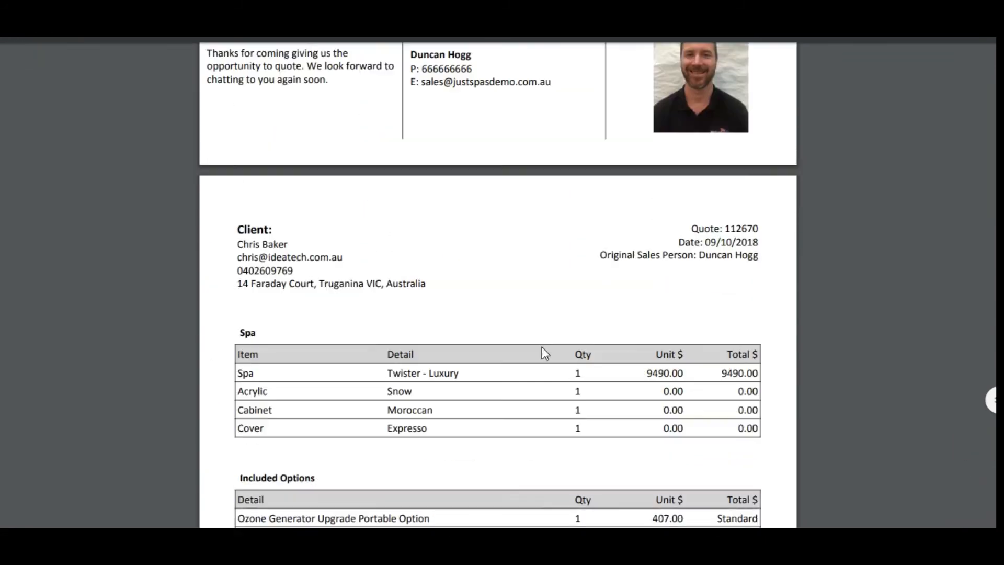
scroll(down, 3)
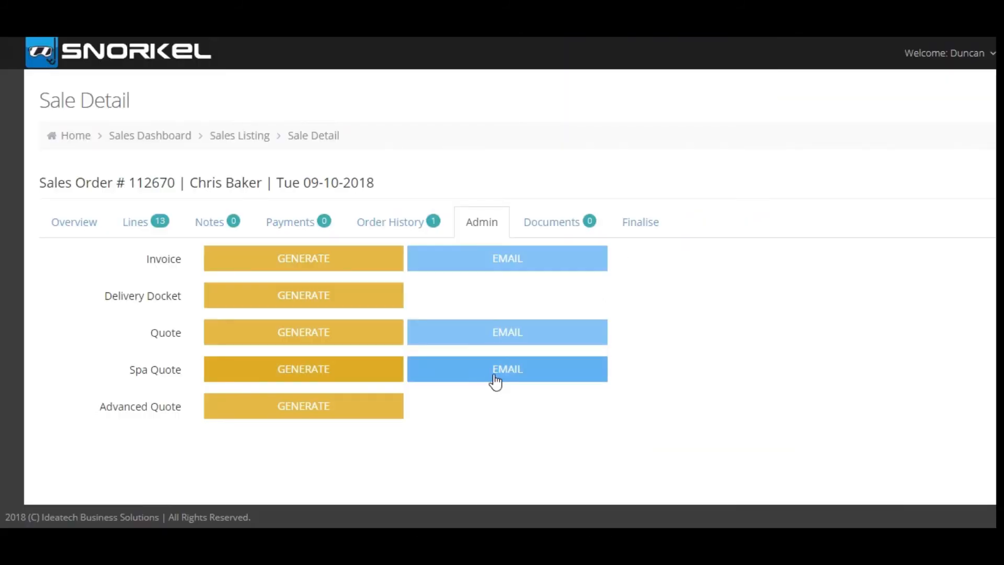
- Email the spa quote to the customer's confirmed address
click(507, 368)
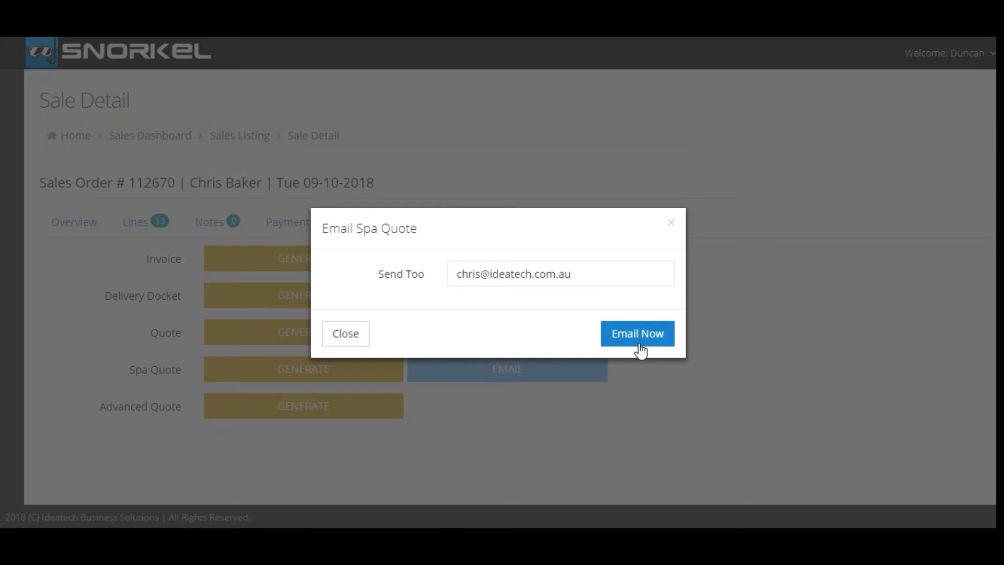
mouse_move(645, 351)
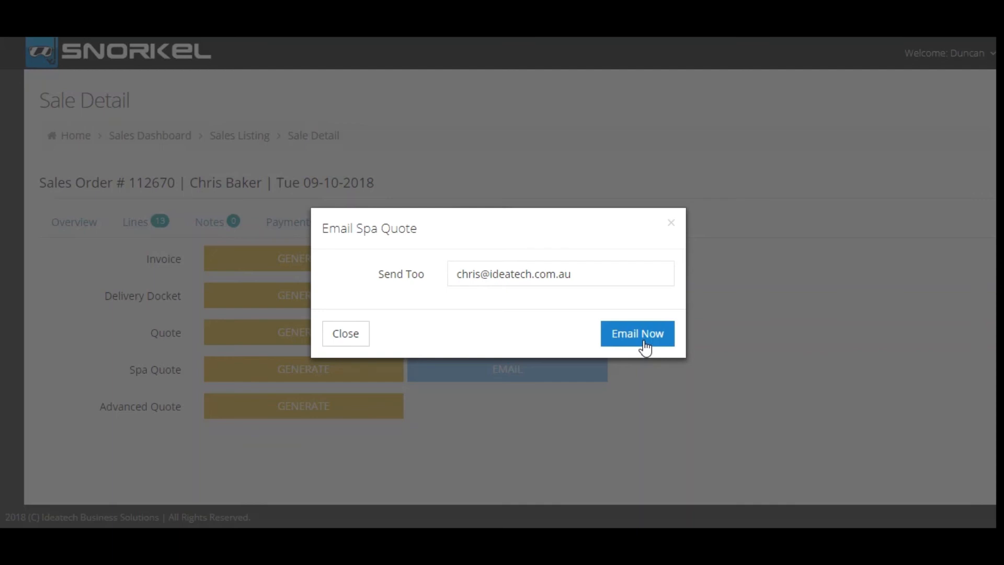
click(637, 333)
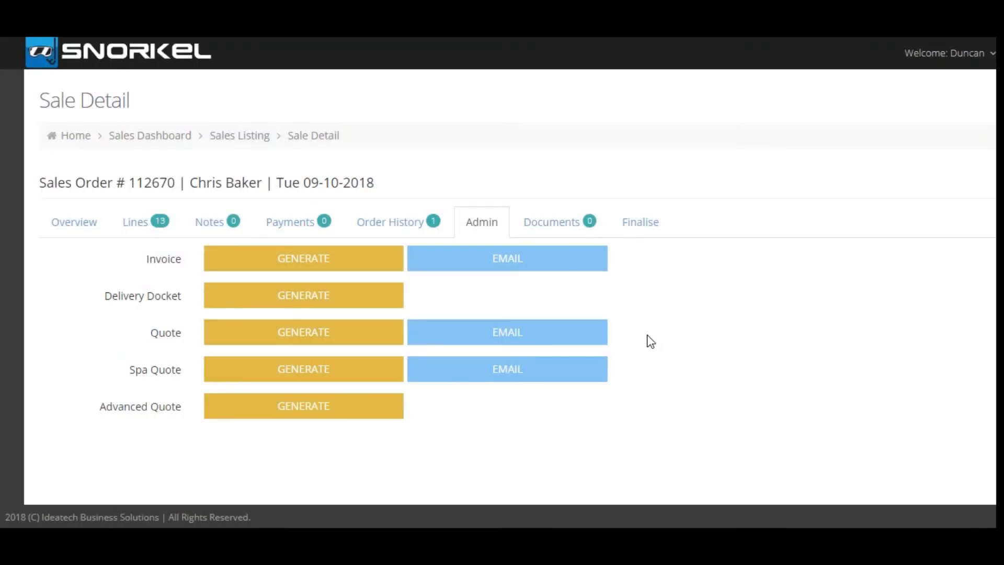